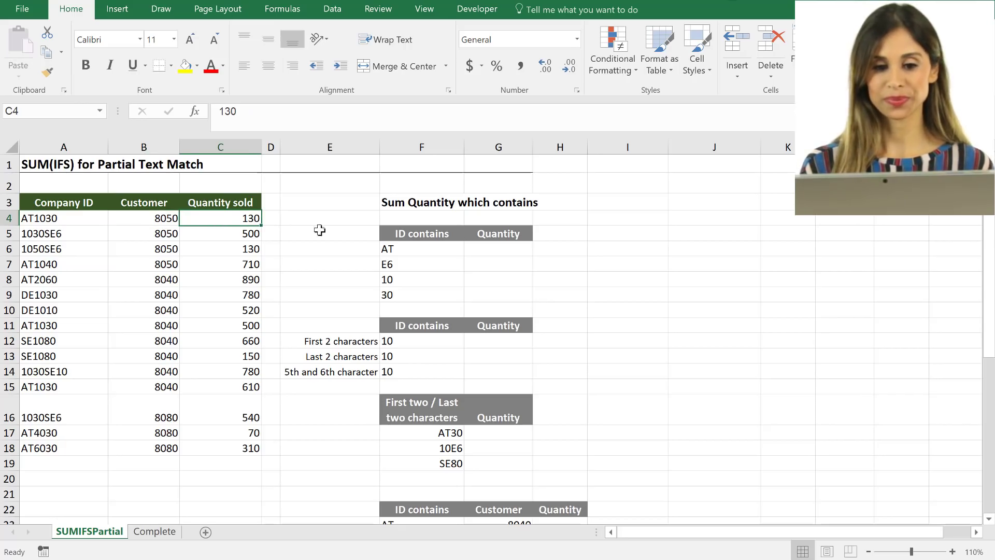
{"action": "mouse_move", "coordinate": [404, 236]}
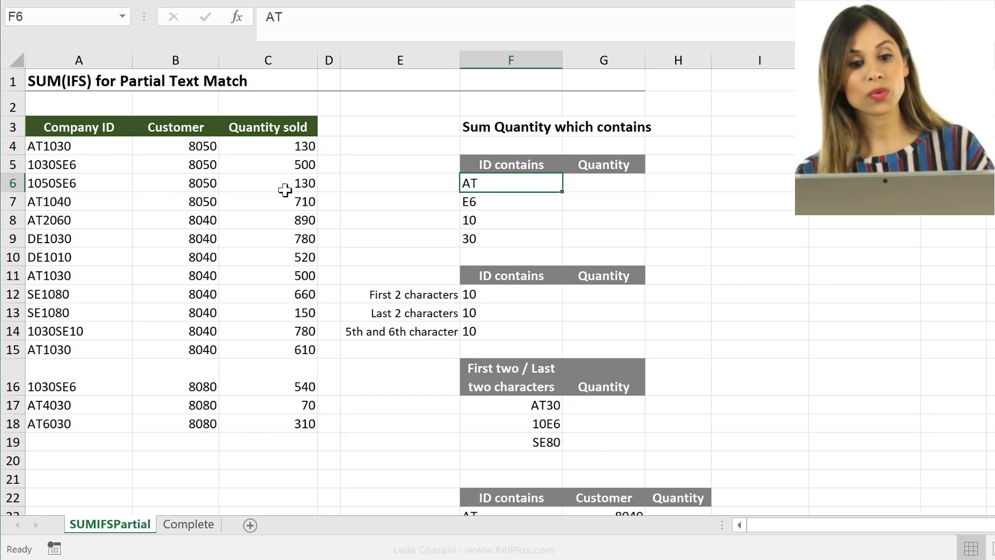
Step: Begin a SUMIFS in G6 with the quantity range C4:C18 locked as $C$4:$C$18
{"action": "left_click", "coordinate": [581, 184]}
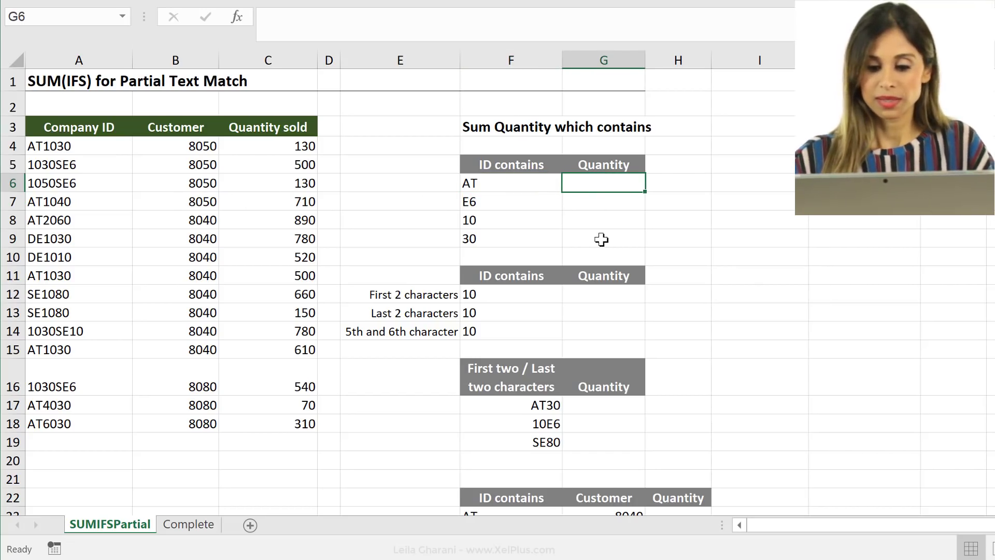
{"action": "type", "text": "=sumifs("}
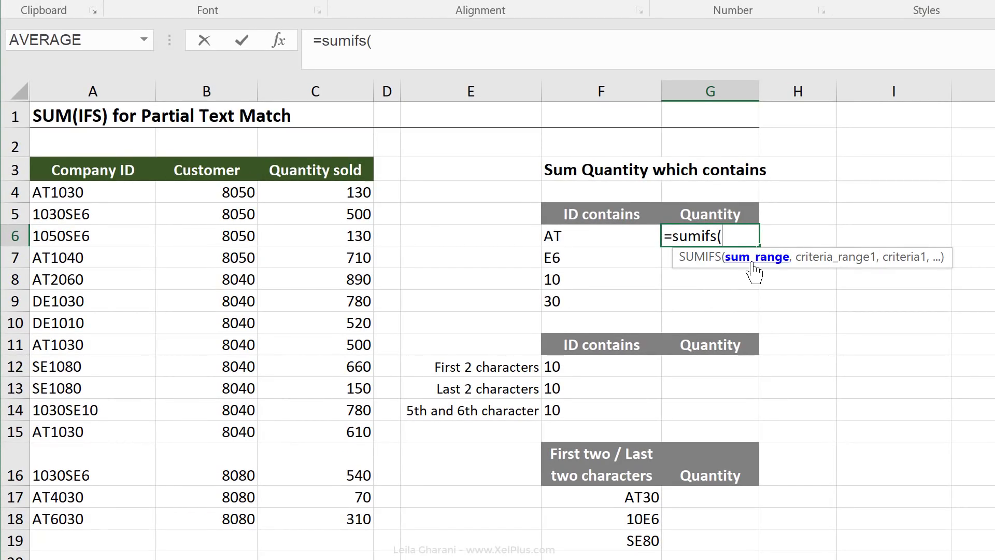
{"action": "left_click", "coordinate": [314, 192]}
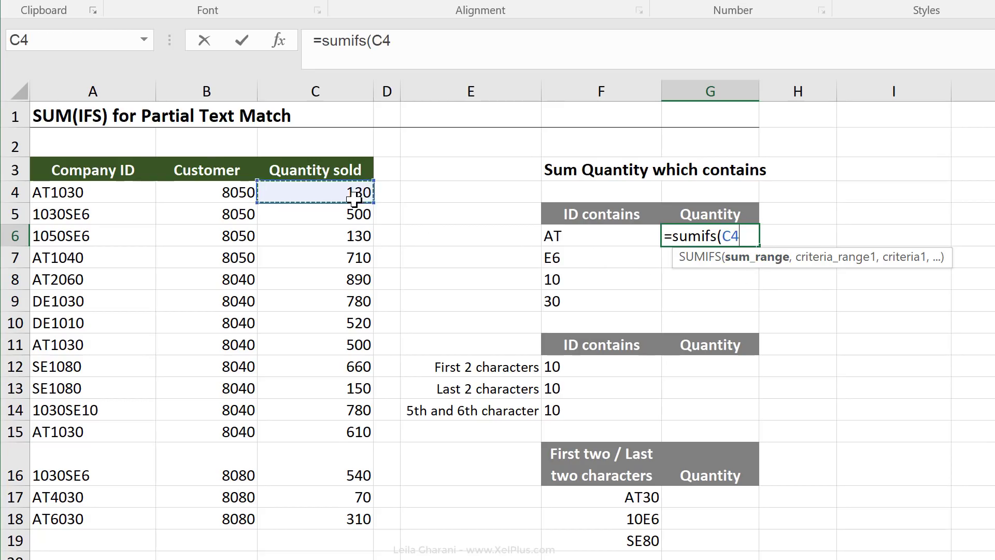
{"action": "key", "text": "Ctrl+Shift+Down"}
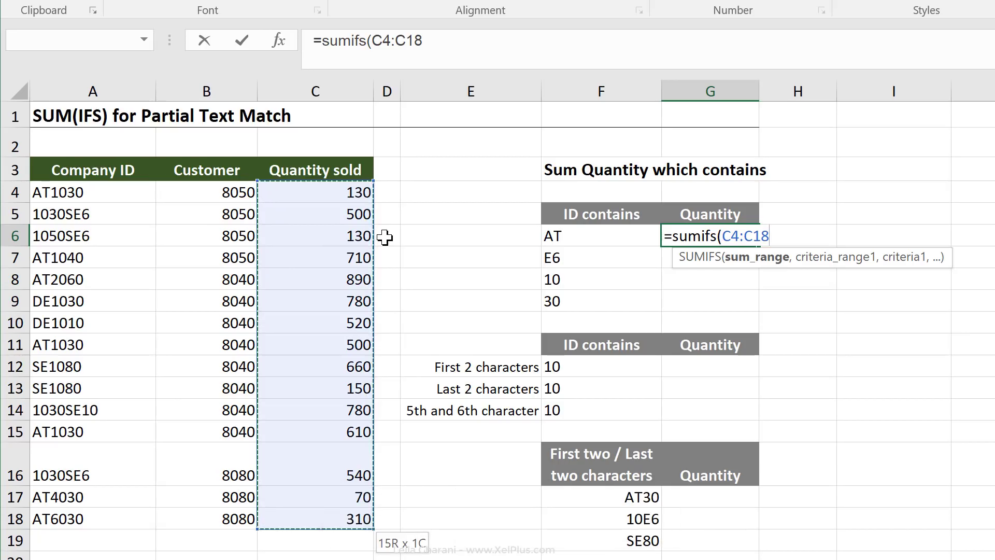
{"action": "key", "text": "F4"}
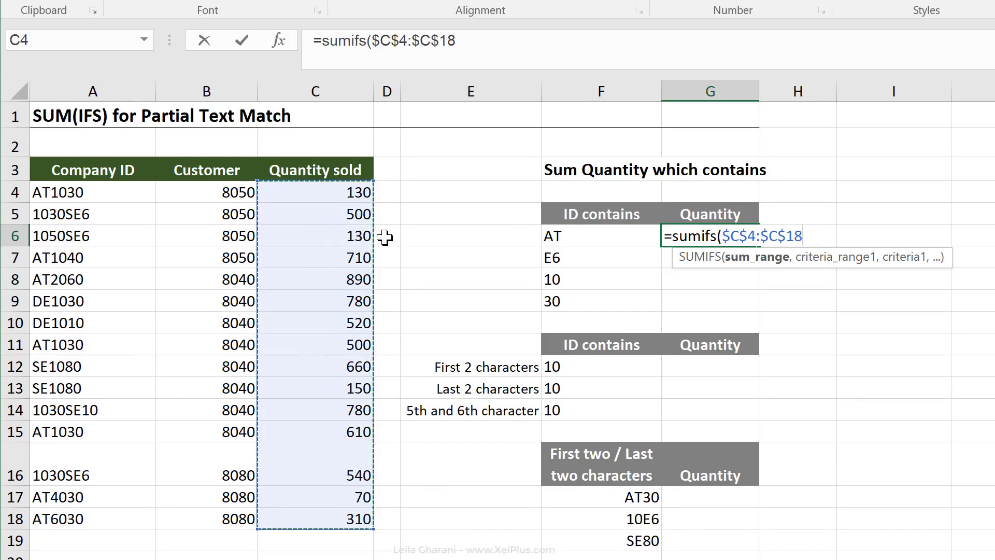
{"action": "key", "text": "F4"}
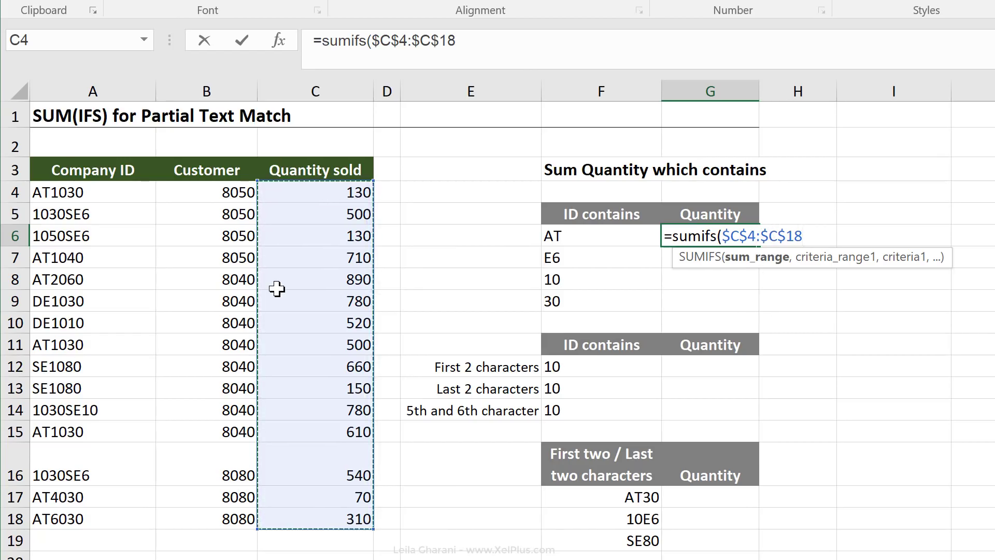
{"action": "type", "text": ","}
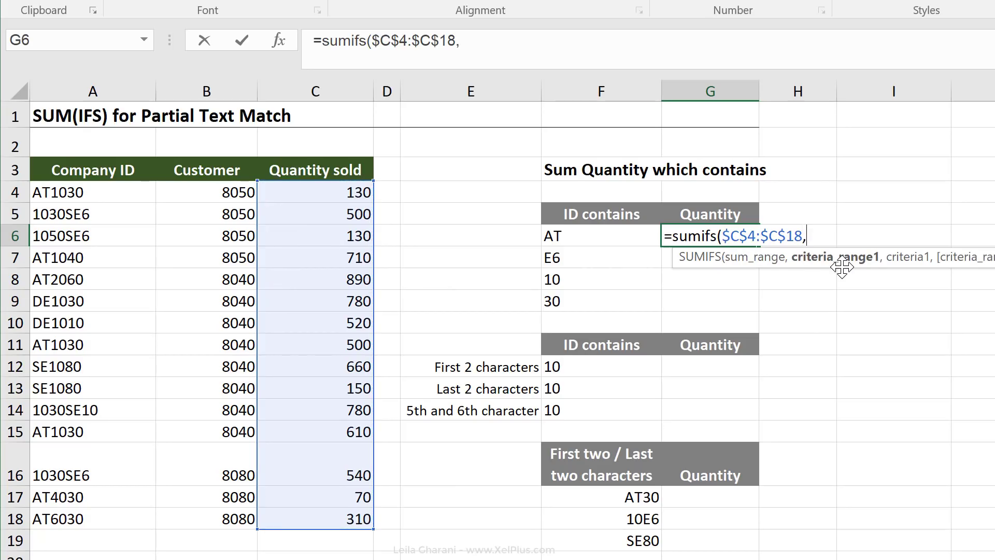
{"action": "mouse_move", "coordinate": [834, 267]}
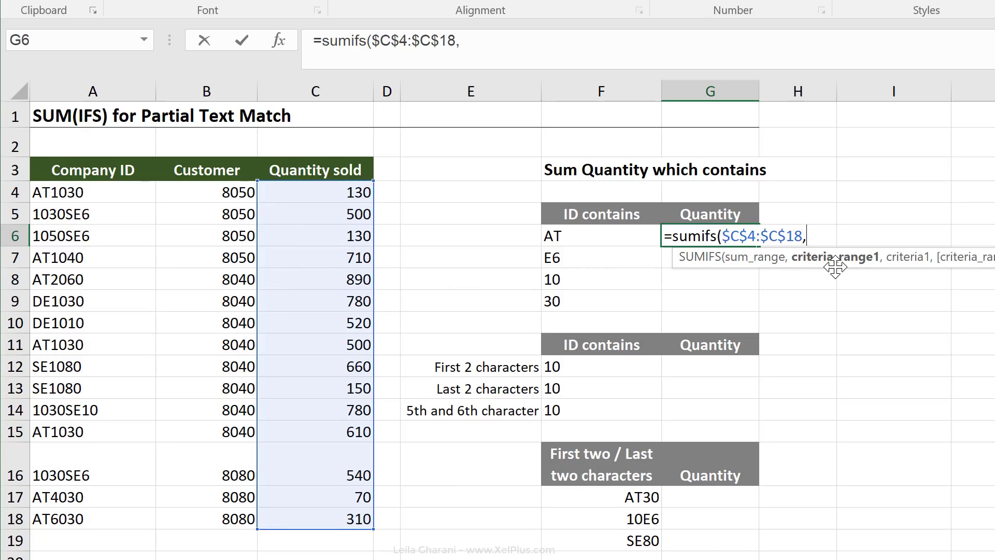
{"action": "mouse_move", "coordinate": [831, 268]}
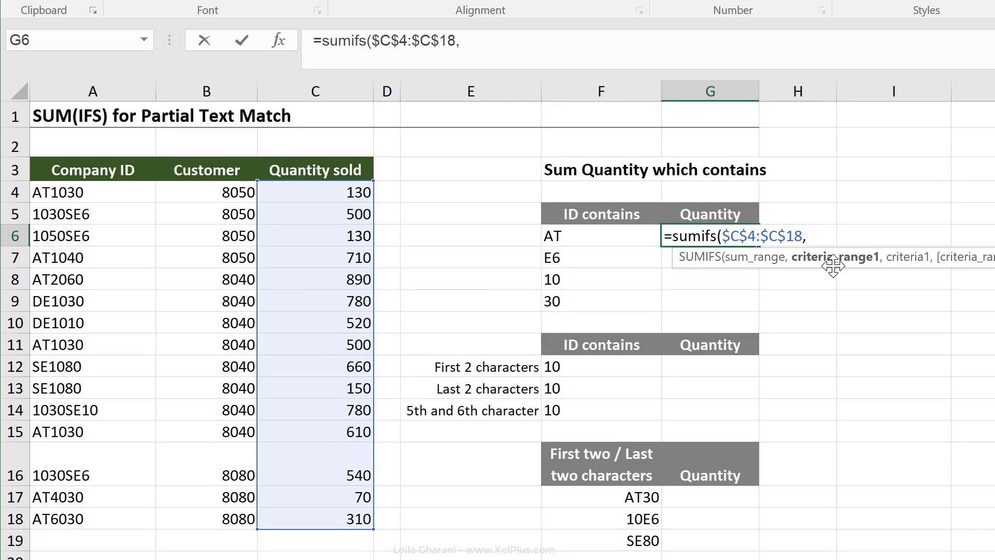
{"action": "mouse_move", "coordinate": [662, 252]}
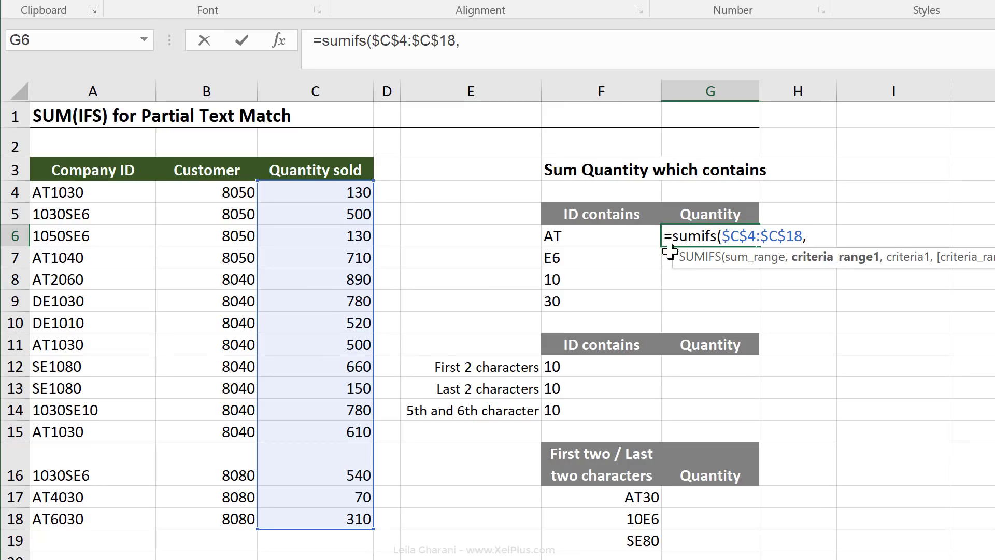
{"action": "mouse_move", "coordinate": [628, 238]}
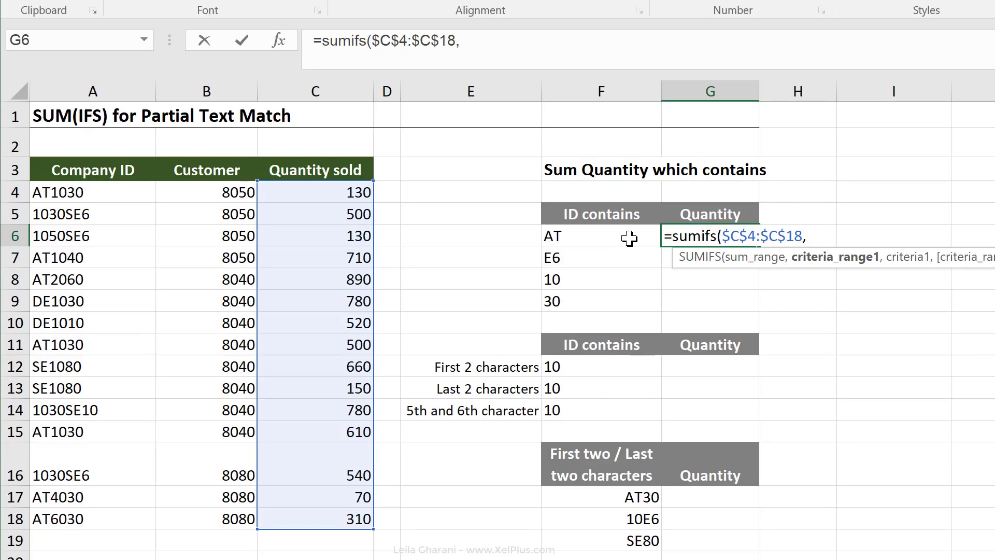
{"action": "mouse_move", "coordinate": [145, 210]}
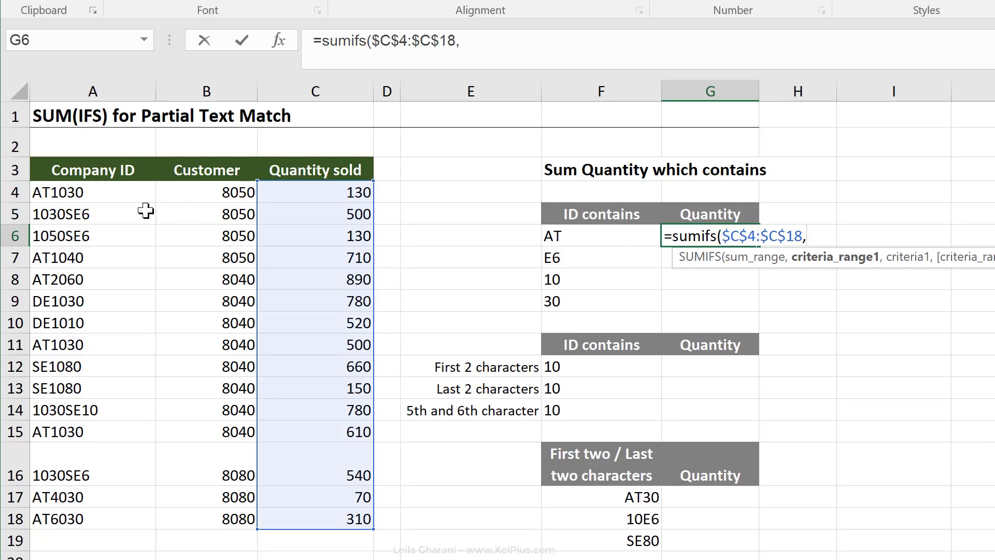
Step: Add the Company ID range A4:A18 and the AT cell F6 as the criterion
{"action": "left_click", "coordinate": [93, 193]}
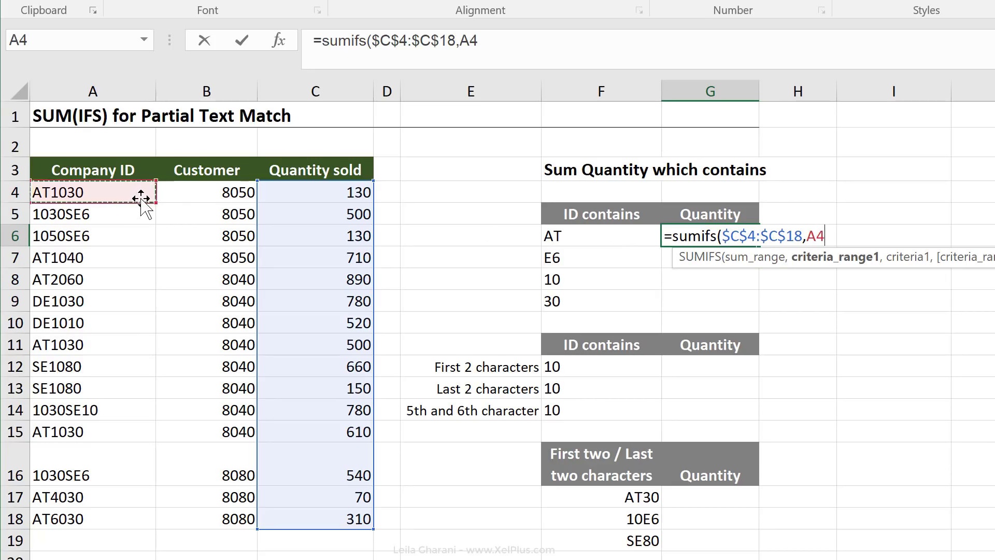
{"action": "key", "text": "ctrl+shift+down"}
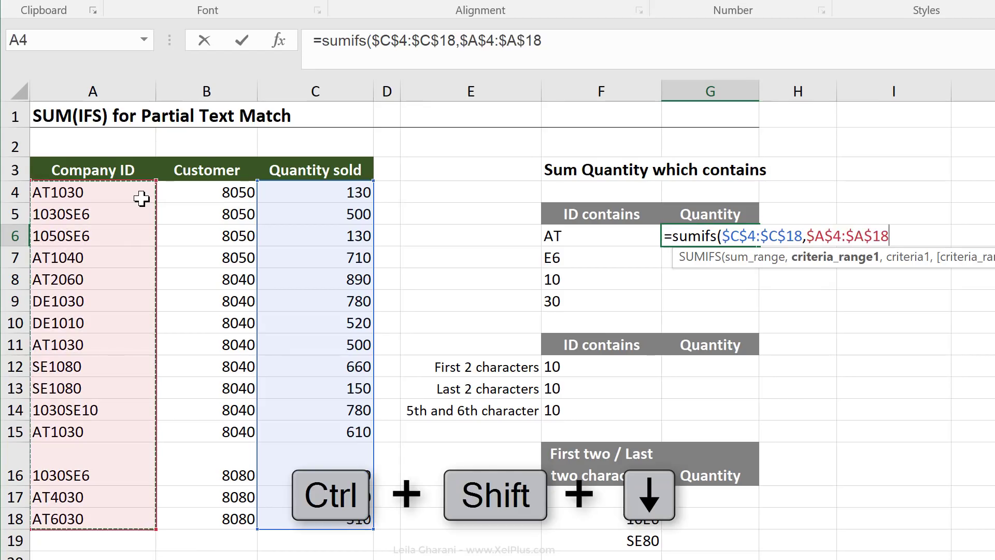
{"action": "type", "text": ","}
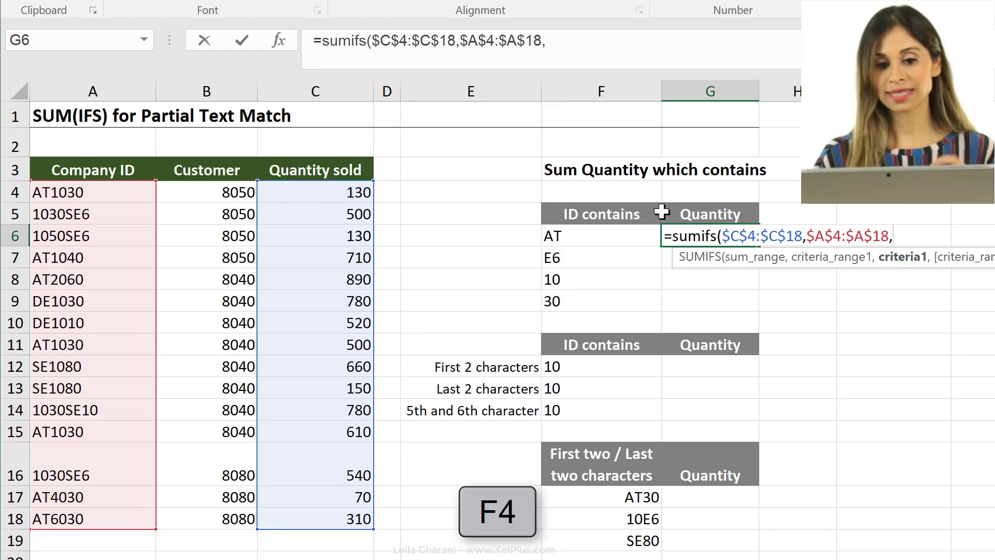
{"action": "left_click", "coordinate": [614, 236]}
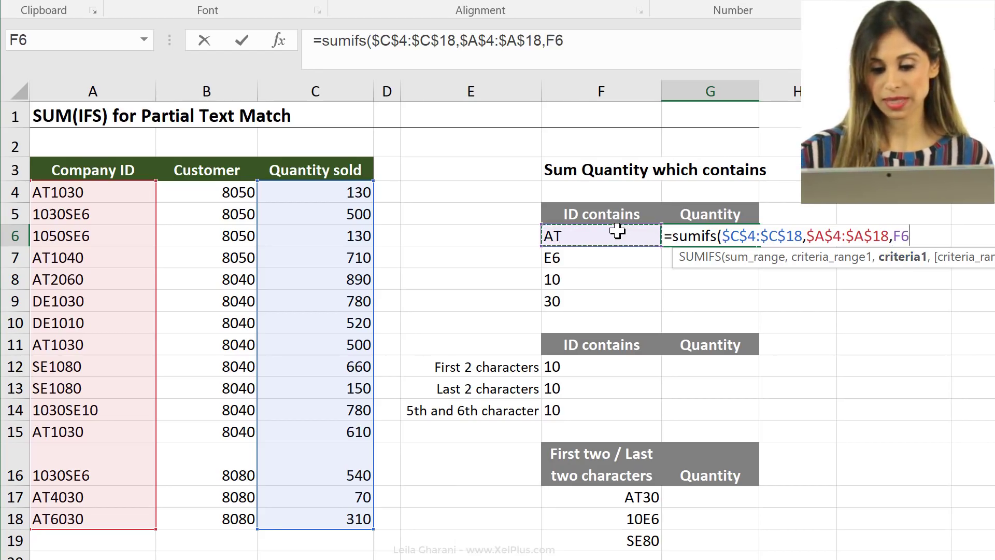
Step: Commit the exact-match SUMIFS in G6, which returns 0 since no ID equals AT
{"action": "key", "text": "Enter"}
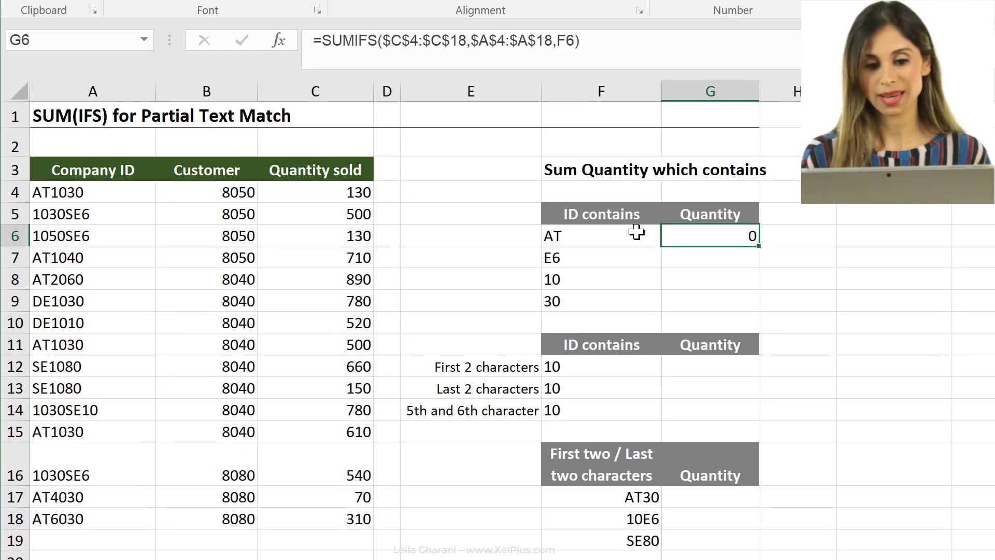
{"action": "mouse_move", "coordinate": [615, 249]}
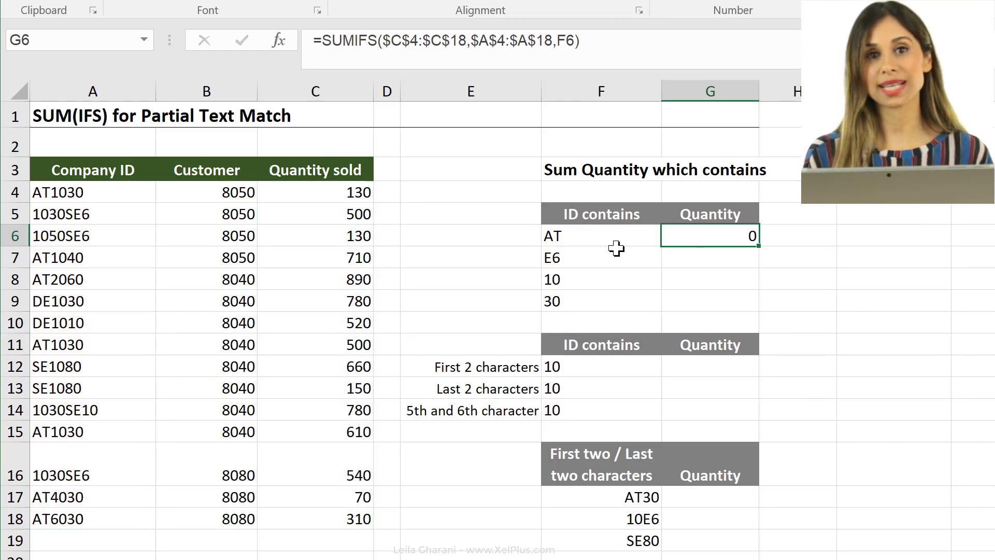
{"action": "mouse_move", "coordinate": [139, 365]}
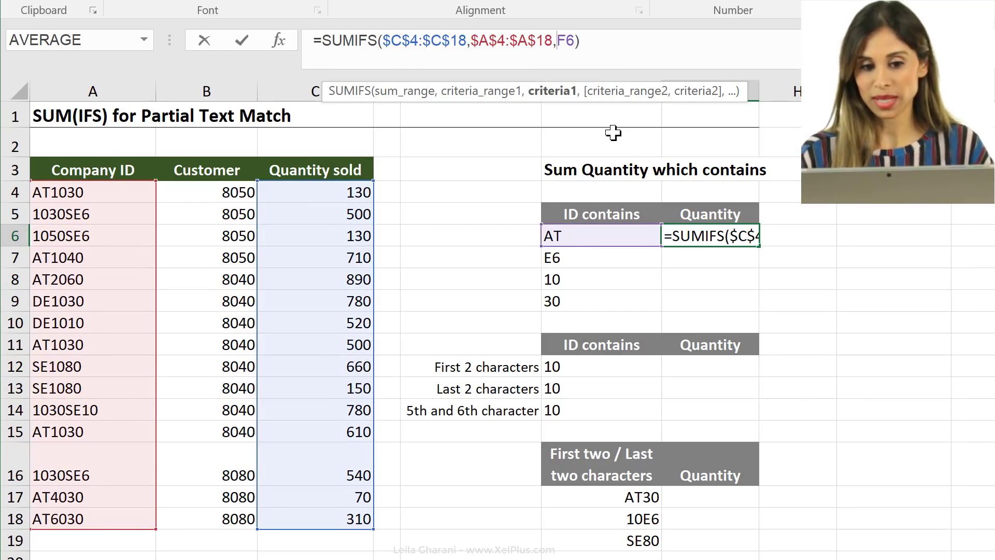
Step: Put a quoted asterisk before F6 in the criterion and try to commit, triggering Excel's formula error
{"action": "type", "text": "\"*"}
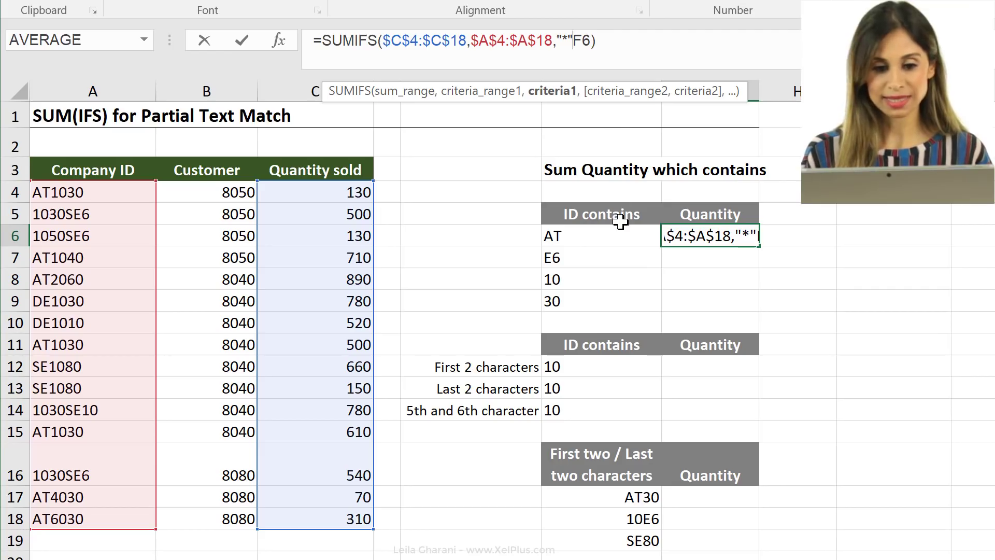
{"action": "mouse_move", "coordinate": [612, 236]}
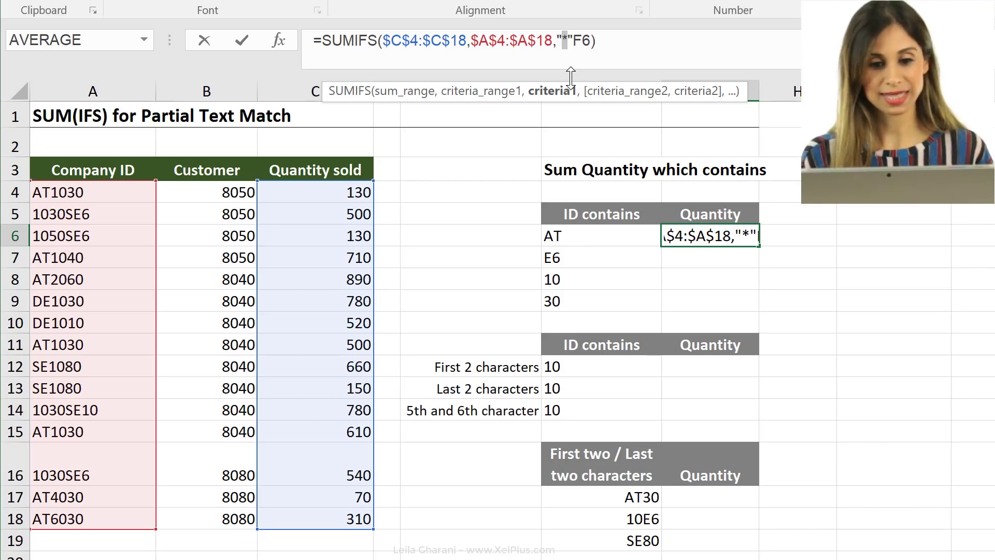
{"action": "key", "text": "Enter"}
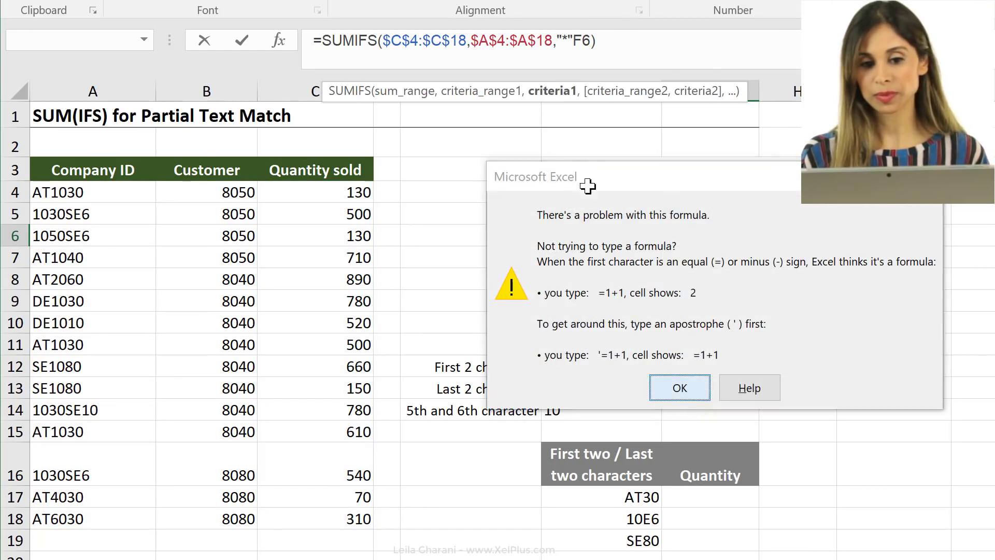
Step: Dismiss the formula error message so the criterion can be fixed with an ampersand
{"action": "left_click", "coordinate": [679, 387]}
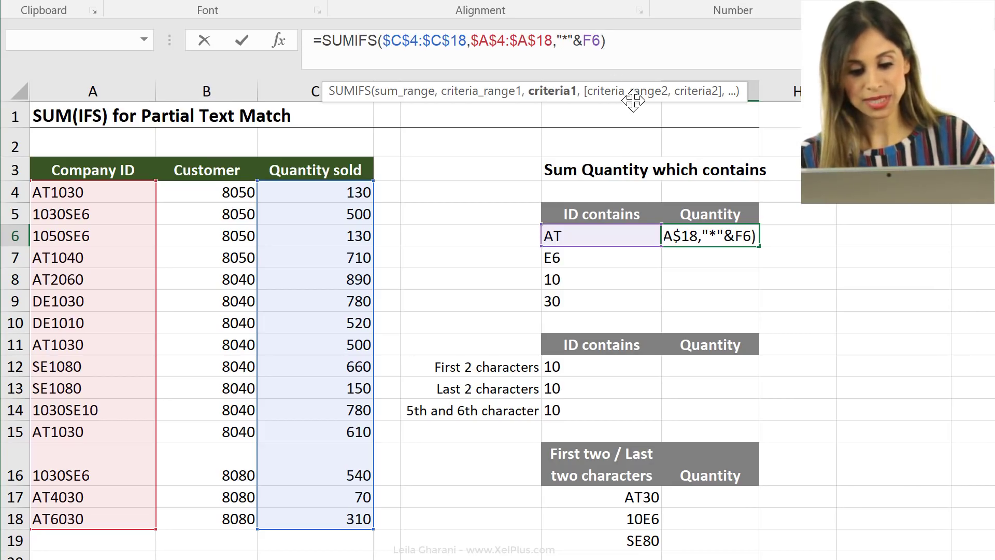
{"action": "type", "text": "&\"*\""}
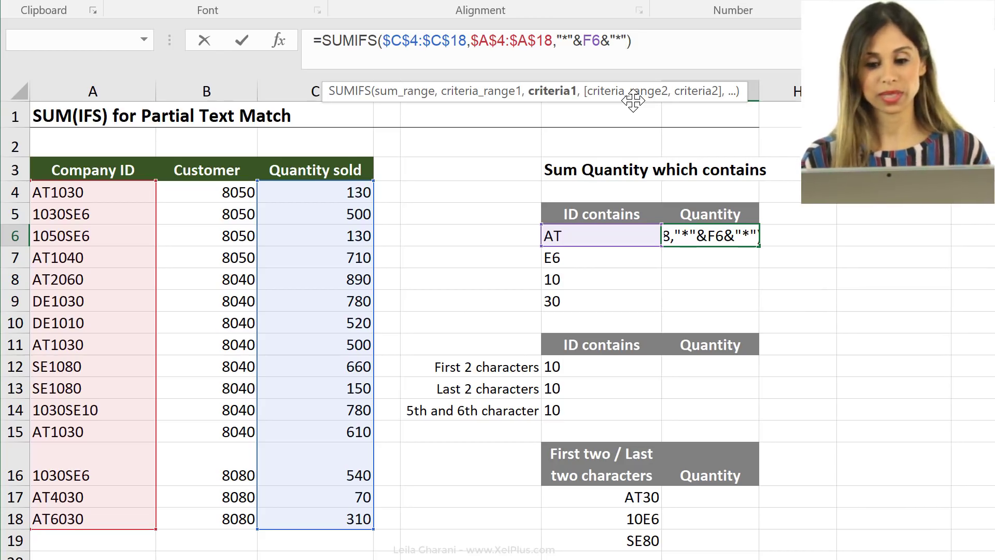
{"action": "key", "text": "Enter"}
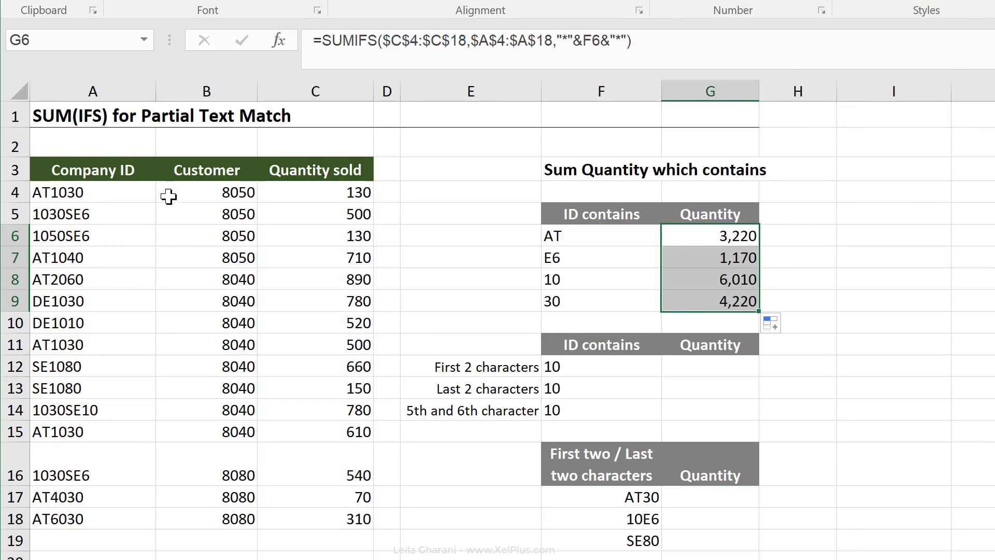
{"action": "left_click", "coordinate": [315, 193]}
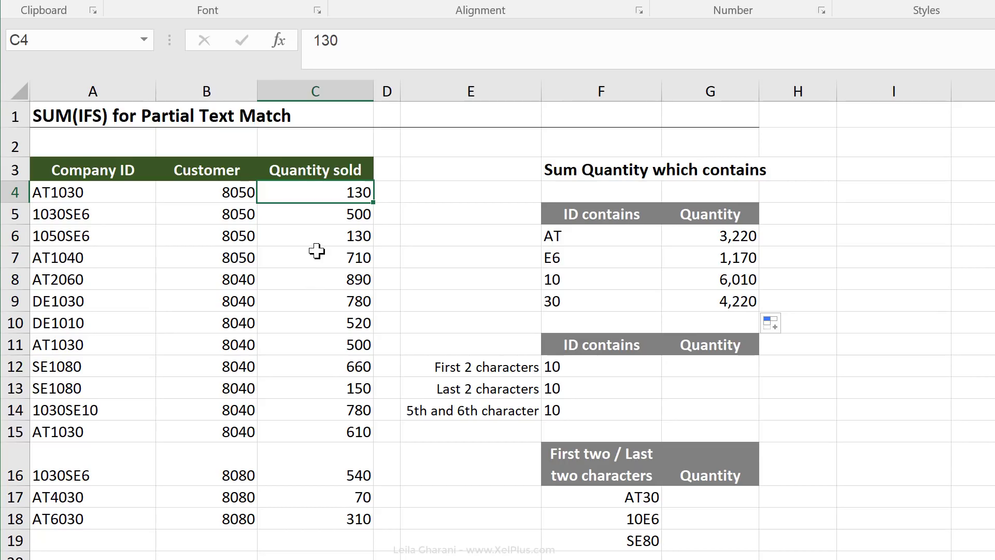
{"action": "mouse_move", "coordinate": [601, 309]}
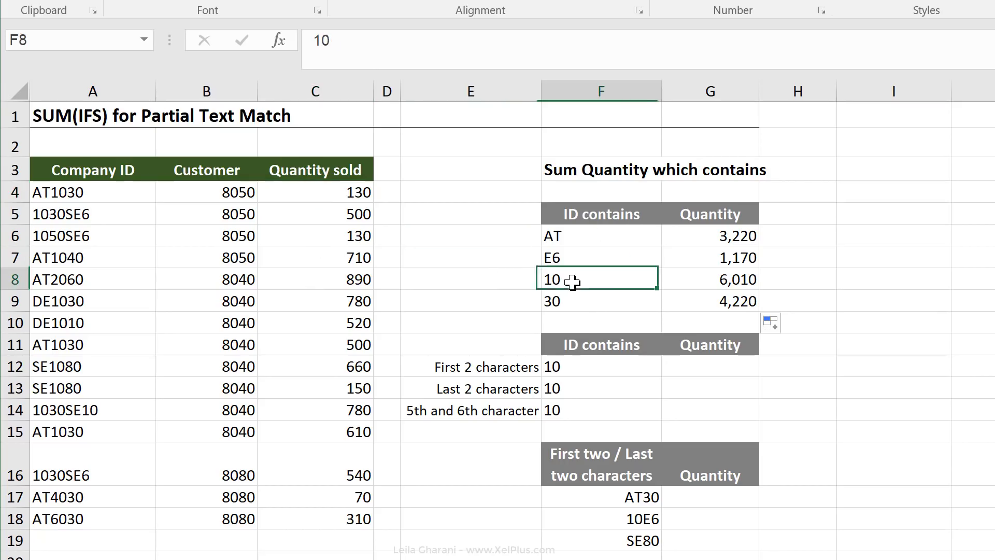
Step: Reuse the G9 contains formula in G12 with F12&"*" as the starts-with criterion
{"action": "left_click", "coordinate": [710, 367]}
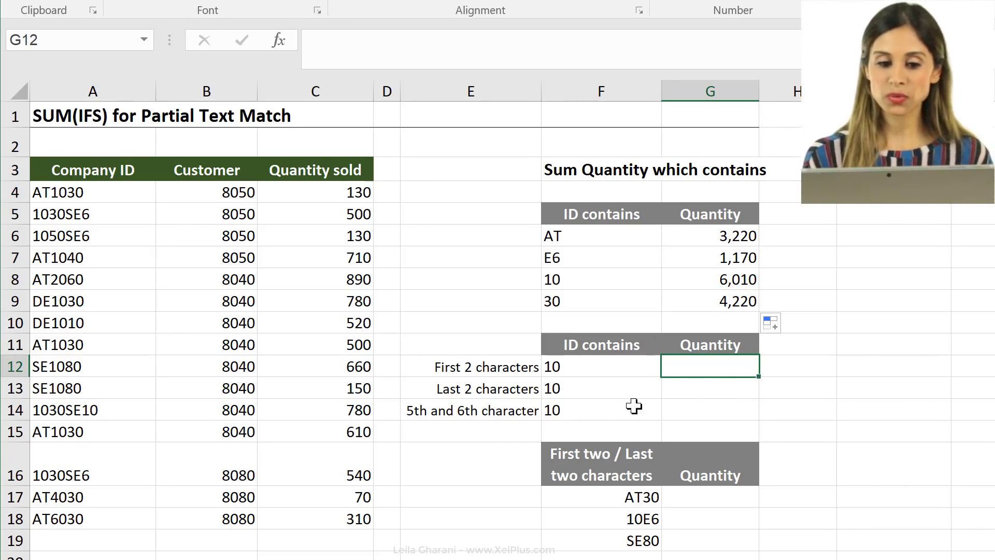
{"action": "left_click", "coordinate": [611, 366]}
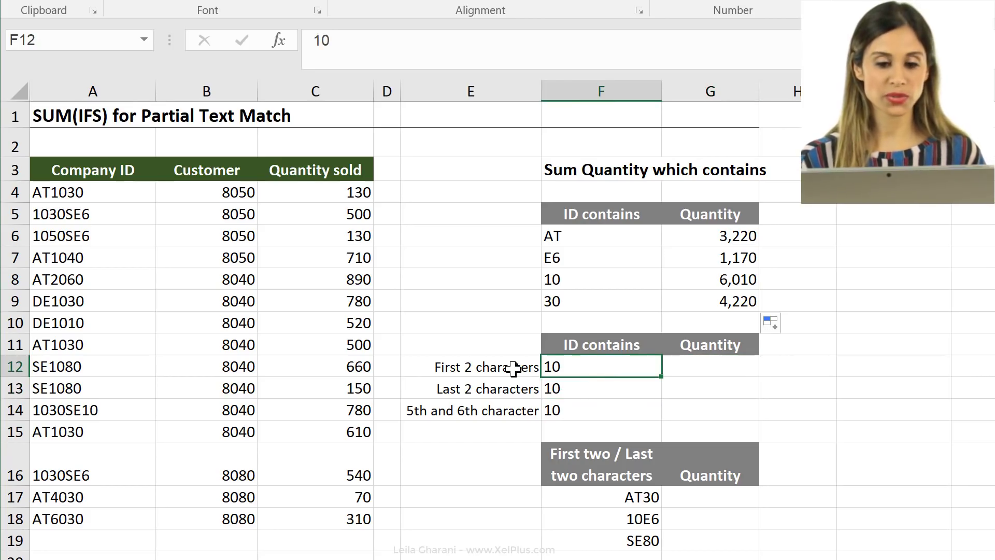
{"action": "left_click", "coordinate": [726, 301]}
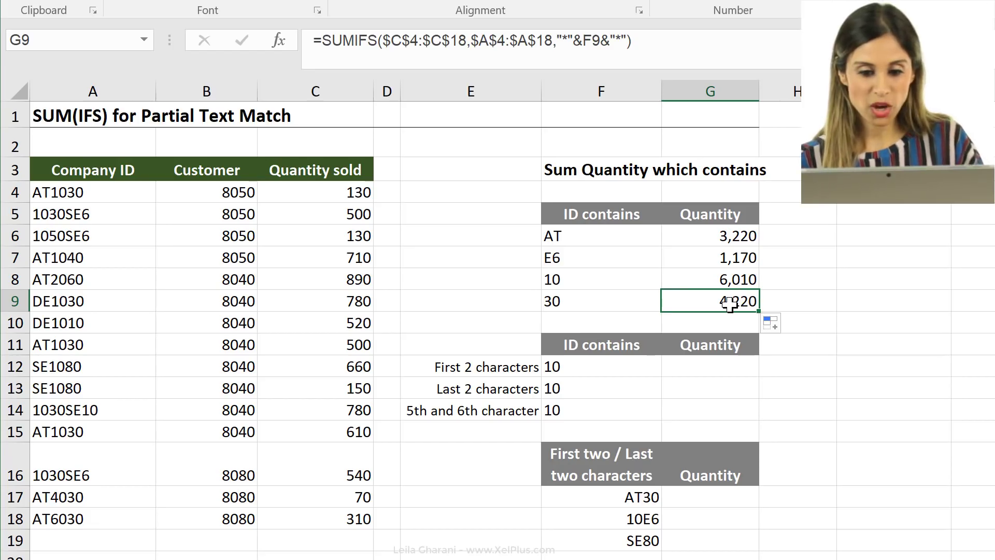
{"action": "left_click", "coordinate": [709, 367]}
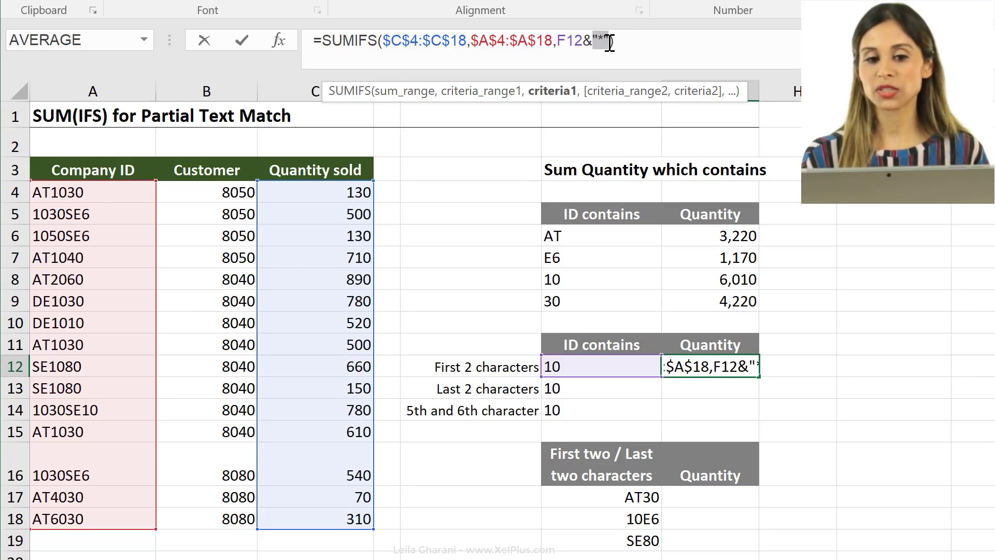
{"action": "type", "text": ")"}
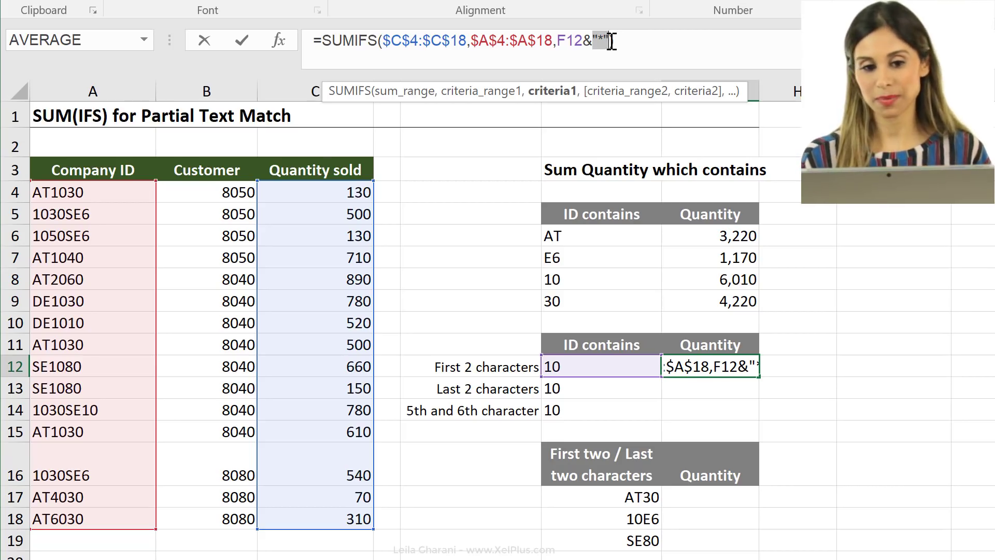
Step: Commit G12 showing 1,950 for IDs starting with 10 and G13's "*"&F13 formula showing 1,300
{"action": "key", "text": "Enter"}
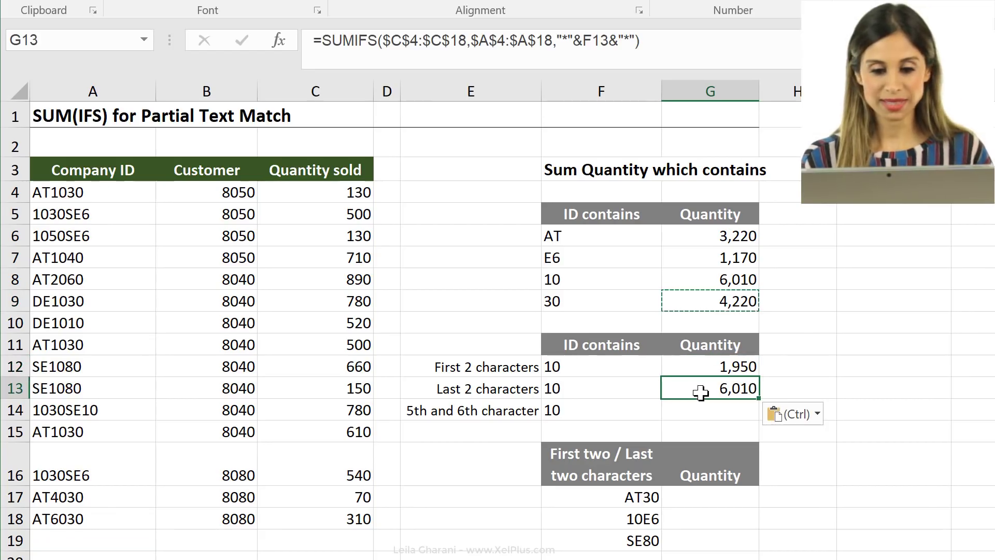
{"action": "mouse_move", "coordinate": [659, 388]}
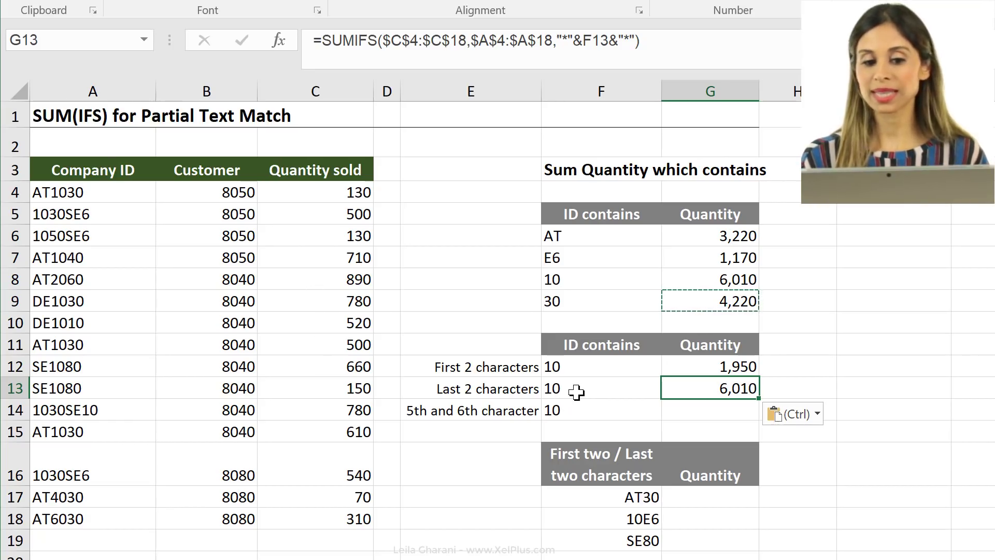
{"action": "mouse_move", "coordinate": [585, 279]}
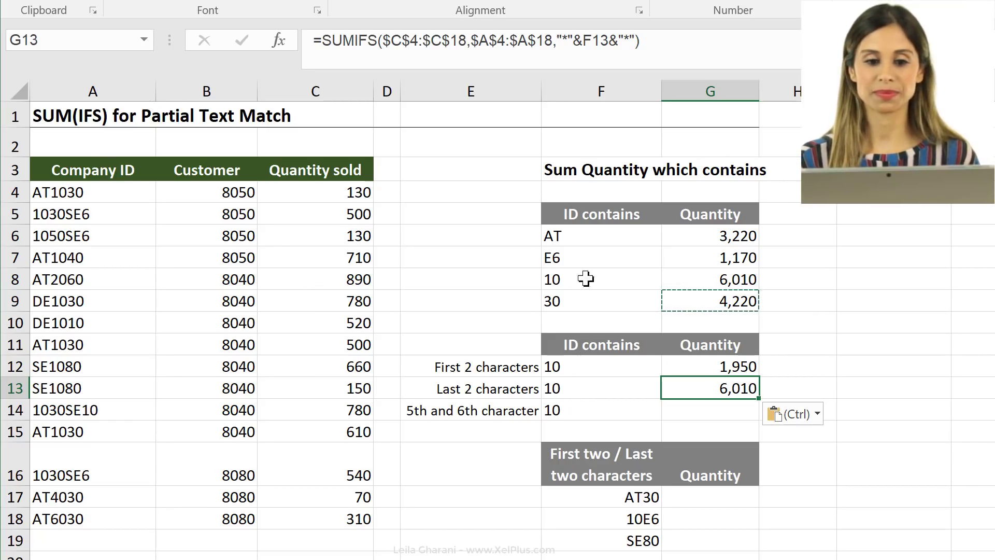
{"action": "mouse_move", "coordinate": [632, 52]}
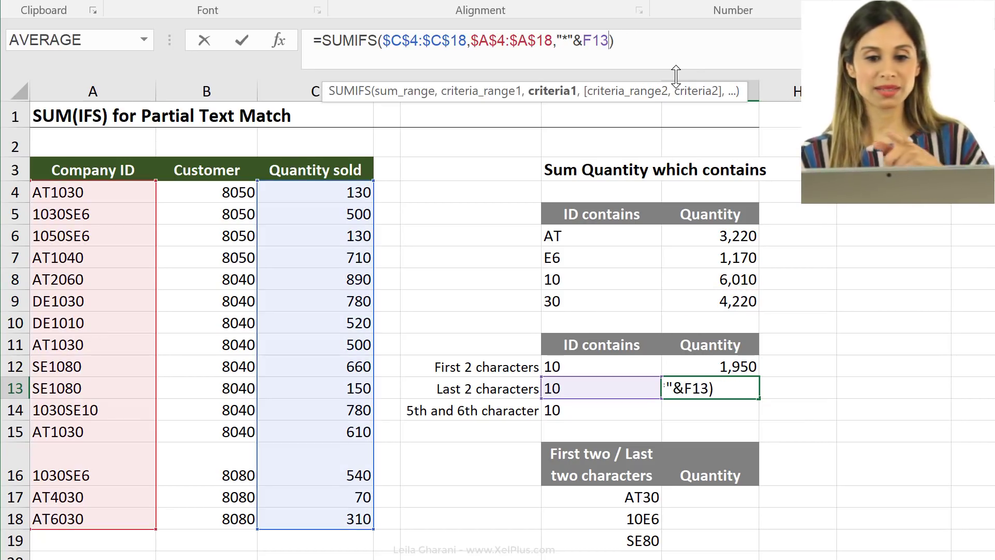
{"action": "key", "text": "Enter"}
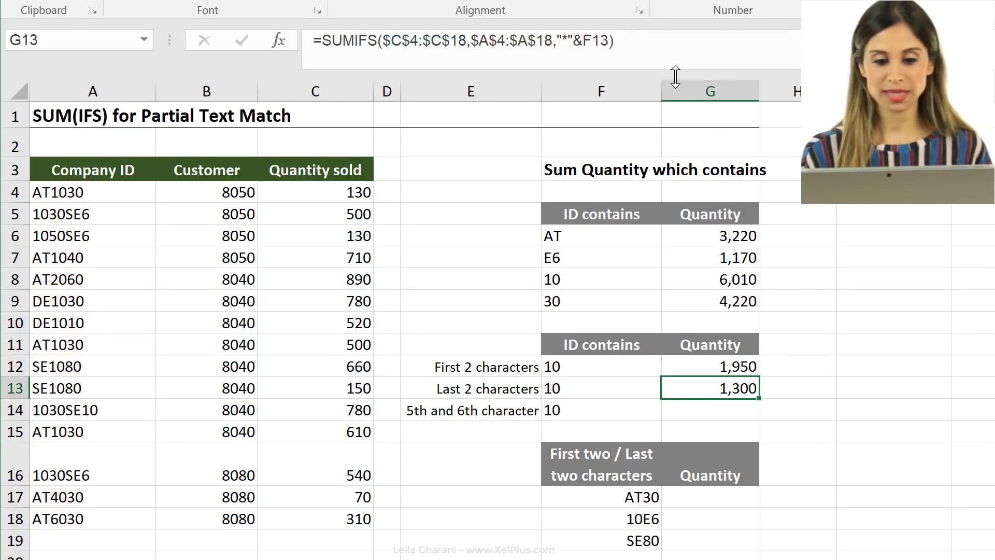
{"action": "mouse_move", "coordinate": [596, 389]}
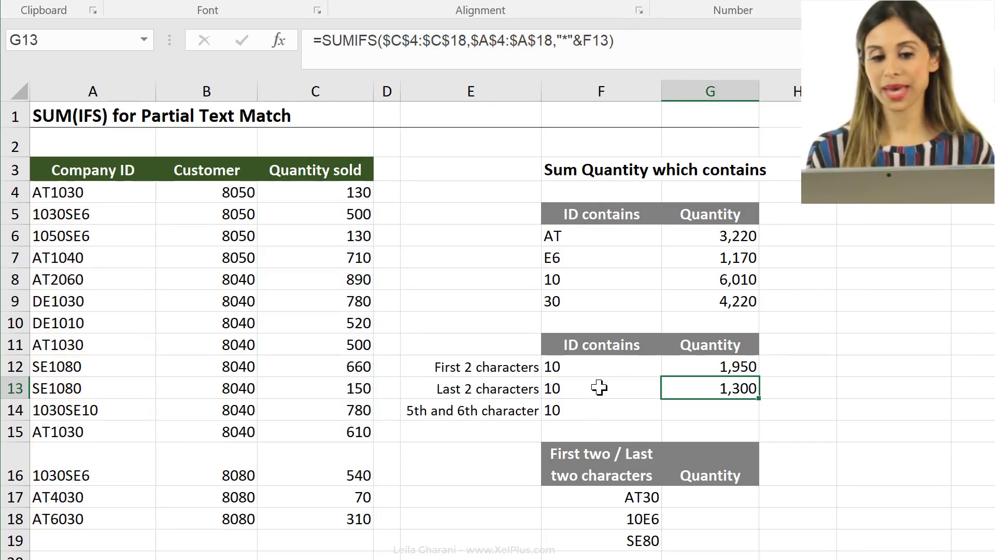
{"action": "mouse_move", "coordinate": [685, 418]}
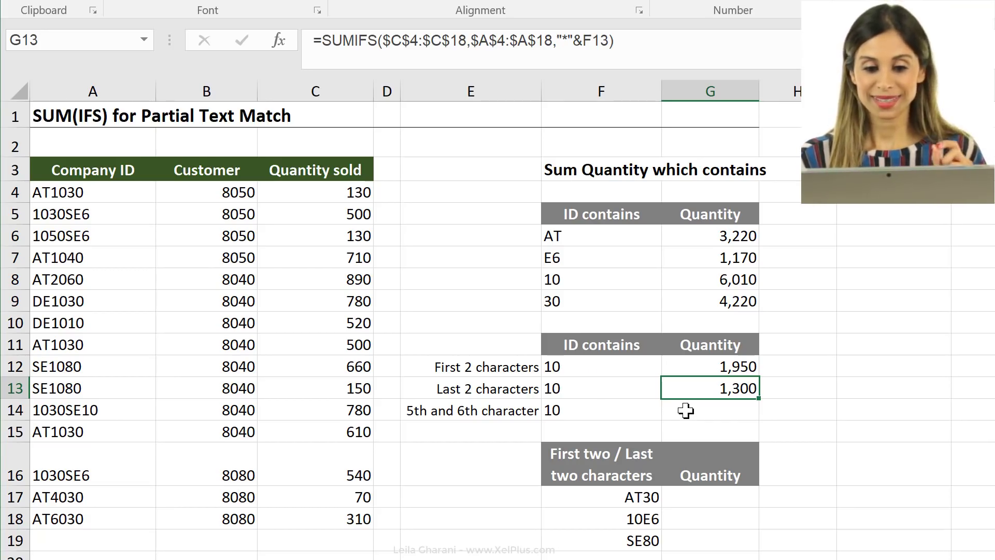
Step: Enter in G14 a SUMIFS with "????"&F14&"*" as criterion, returning 520 for 5th-6th characters 10
{"action": "left_click", "coordinate": [710, 410]}
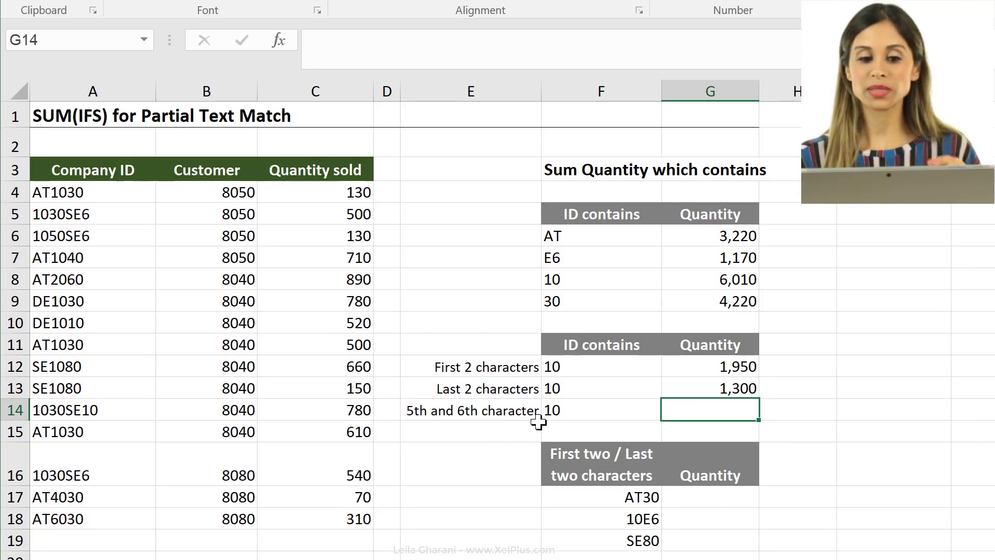
{"action": "mouse_move", "coordinate": [564, 413]}
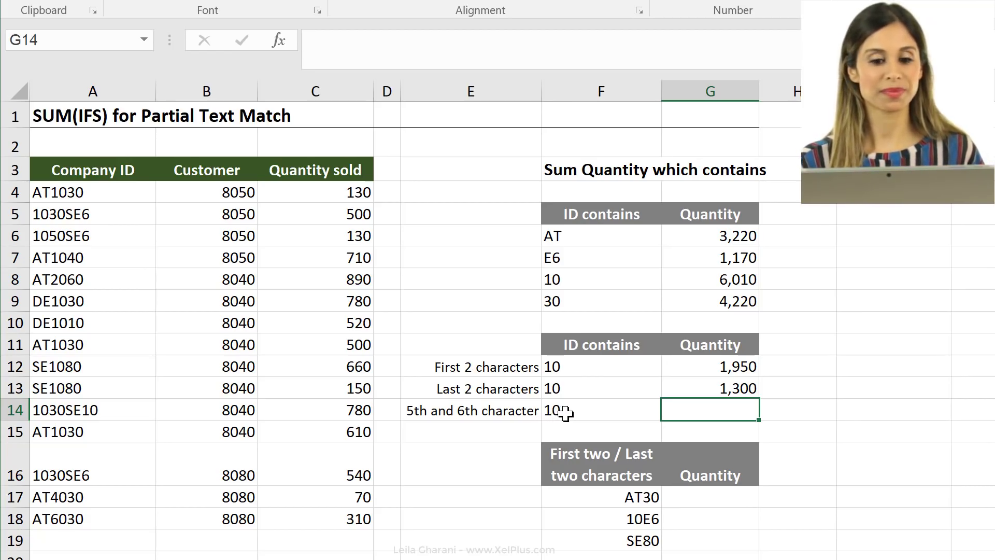
{"action": "left_click", "coordinate": [708, 301]}
{"action": "type", "text": "=SUMIFS($C$4:$C$18,$A$4:$A$18,\"\"&F14&\"*\")"}
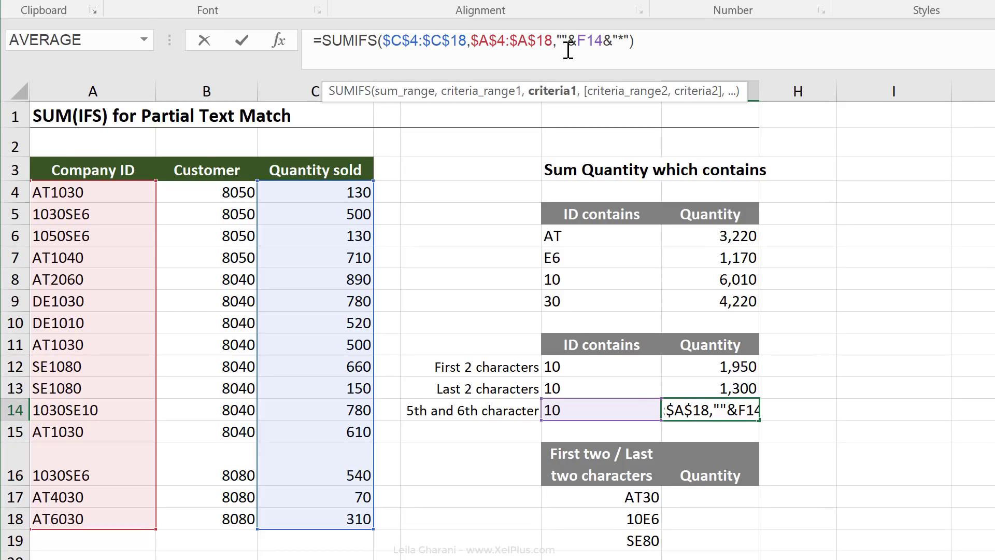
{"action": "mouse_move", "coordinate": [587, 381]}
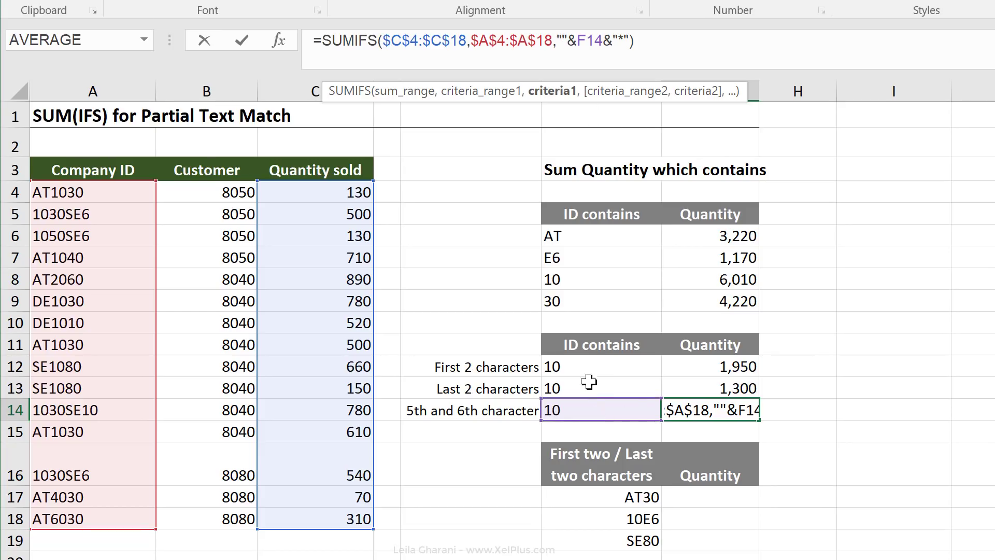
{"action": "mouse_move", "coordinate": [582, 195]}
{"action": "type", "text": "????"}
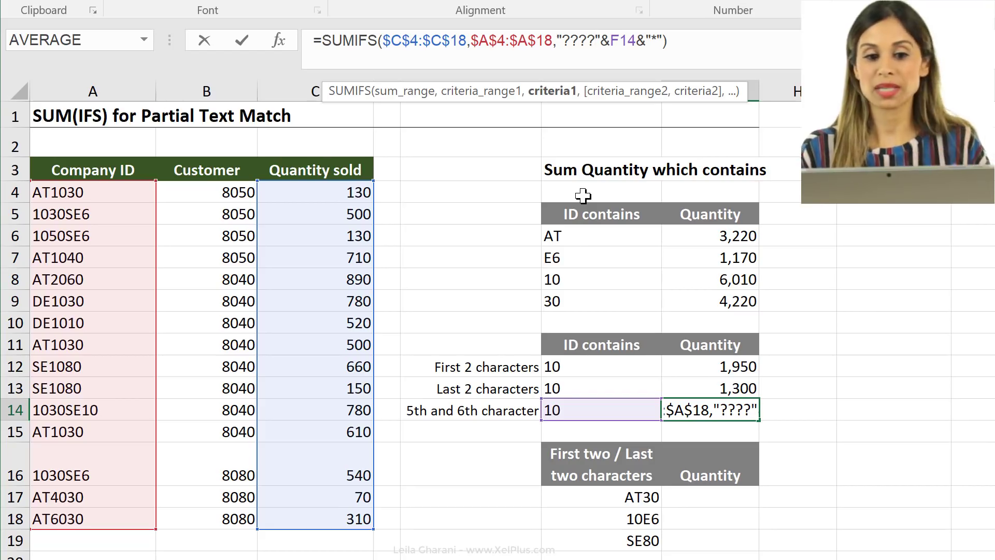
{"action": "mouse_move", "coordinate": [599, 162]}
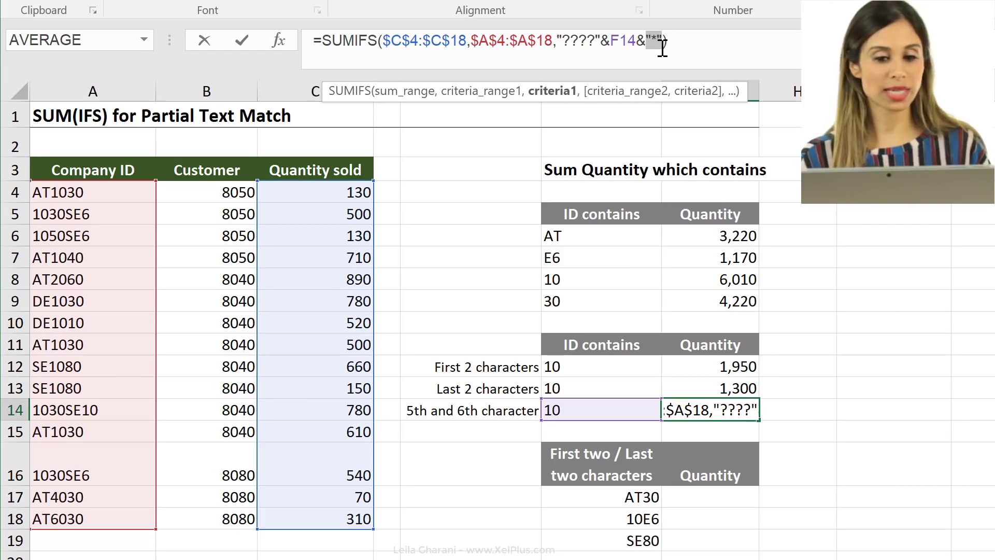
{"action": "key", "text": "Enter"}
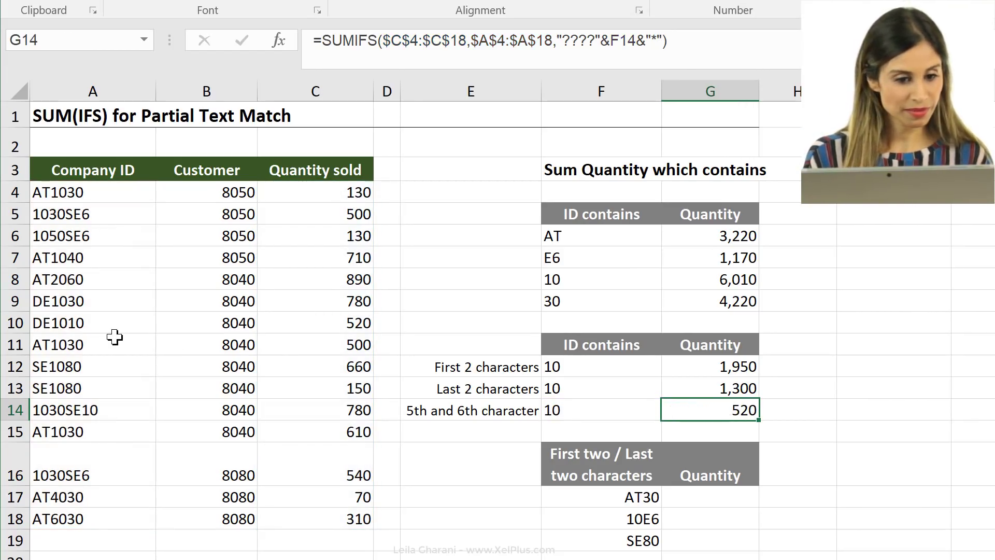
{"action": "left_click", "coordinate": [312, 323]}
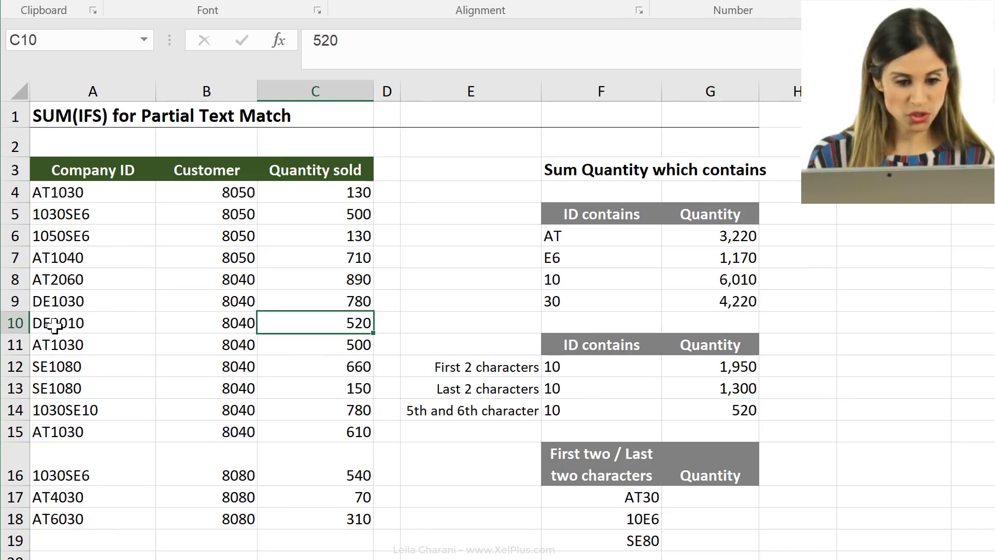
{"action": "mouse_move", "coordinate": [725, 429]}
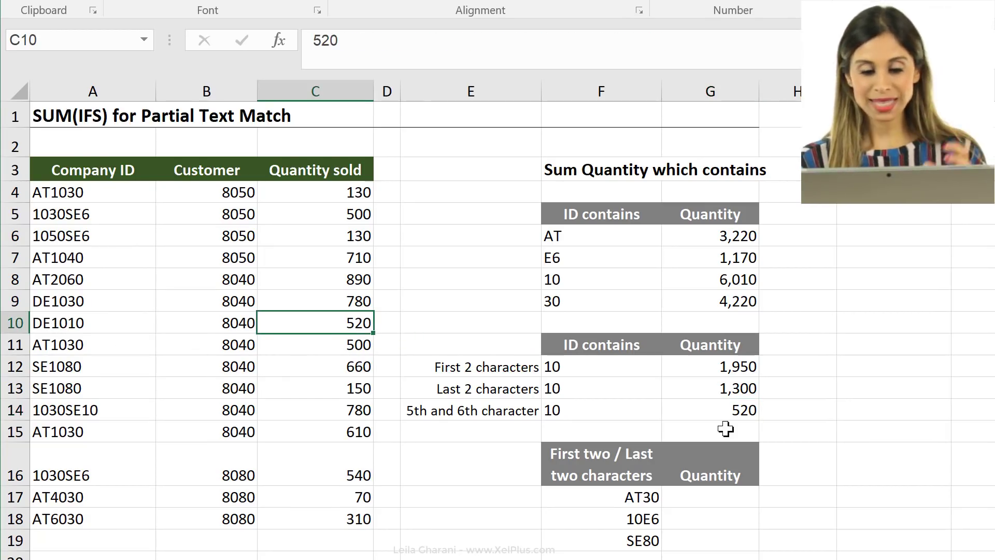
{"action": "mouse_move", "coordinate": [736, 430]}
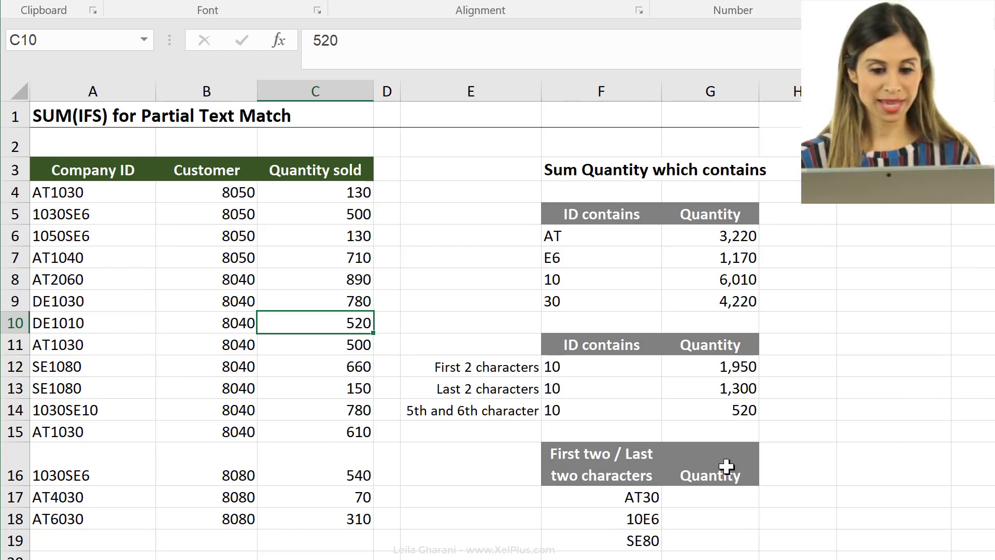
{"action": "left_click", "coordinate": [680, 470]}
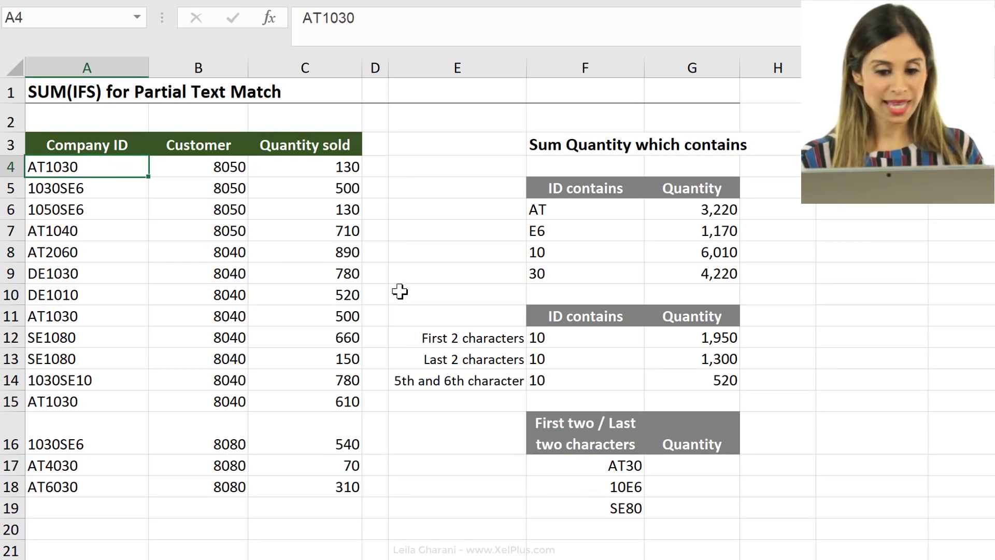
{"action": "mouse_move", "coordinate": [297, 176]}
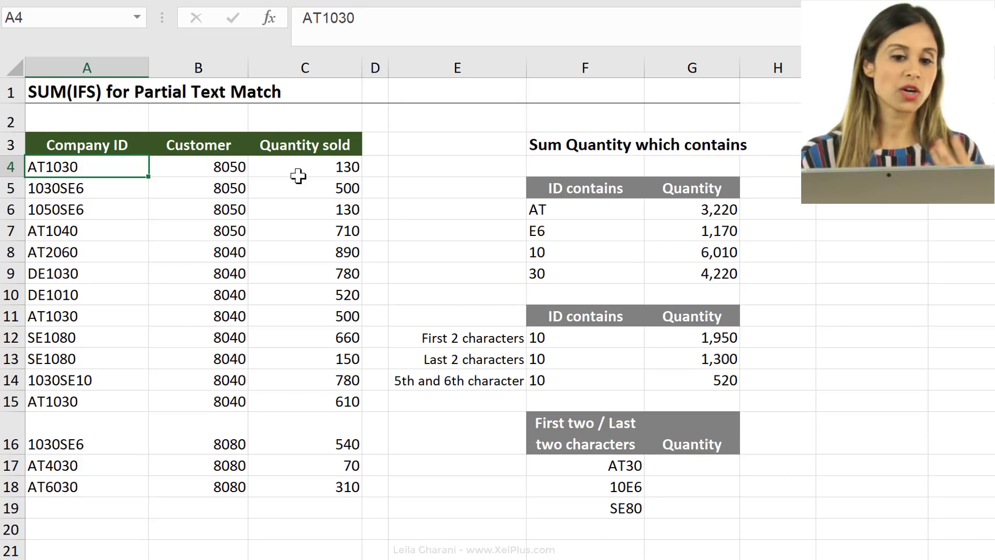
{"action": "left_click", "coordinate": [305, 165]}
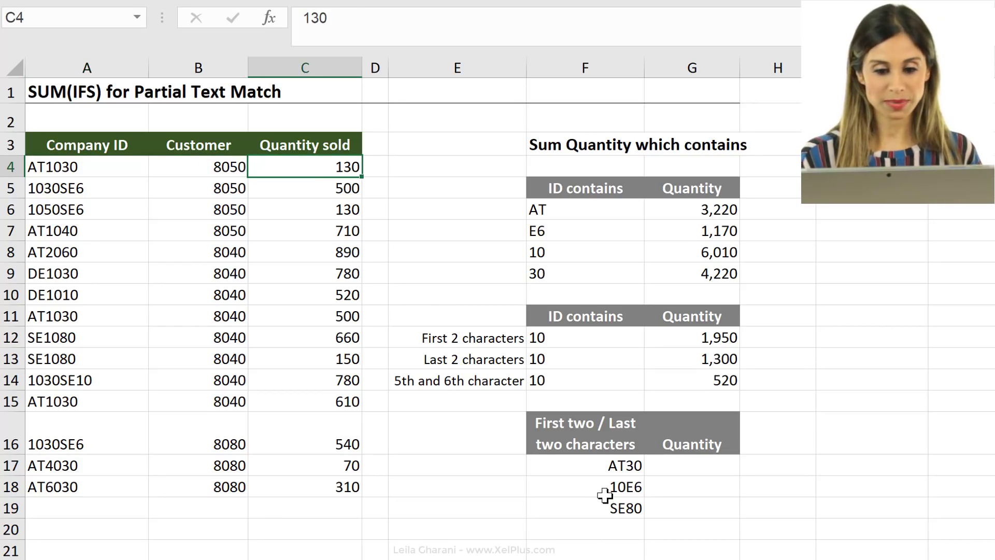
{"action": "left_click", "coordinate": [690, 466]}
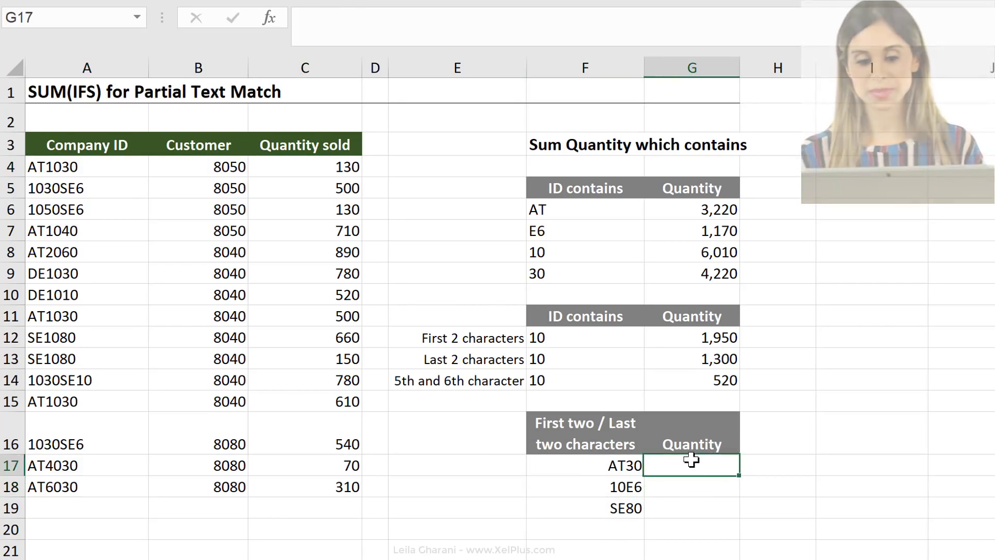
Step: Enter in G17 a SUMIFS over Quantity sold C4:C18 with Company ID equal to F17, returning 0
{"action": "type", "text": "=sumifs("}
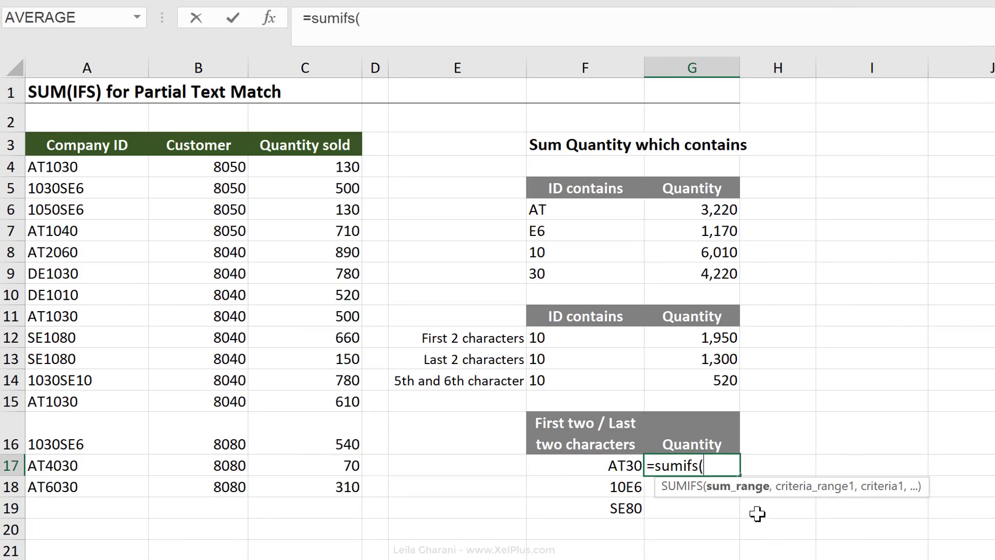
{"action": "left_click", "coordinate": [305, 165]}
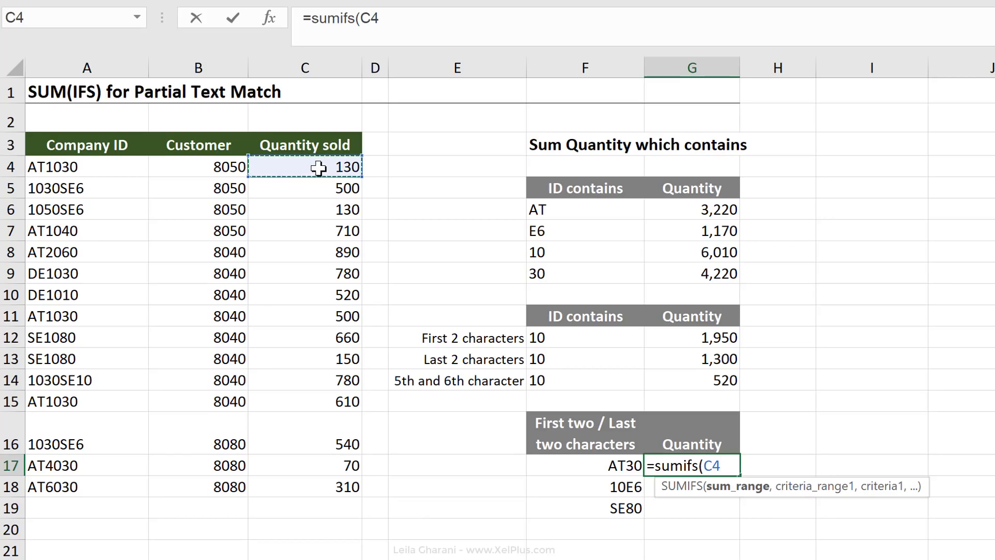
{"action": "left_click_drag", "start_coordinate": [305, 166], "coordinate": [305, 486]}
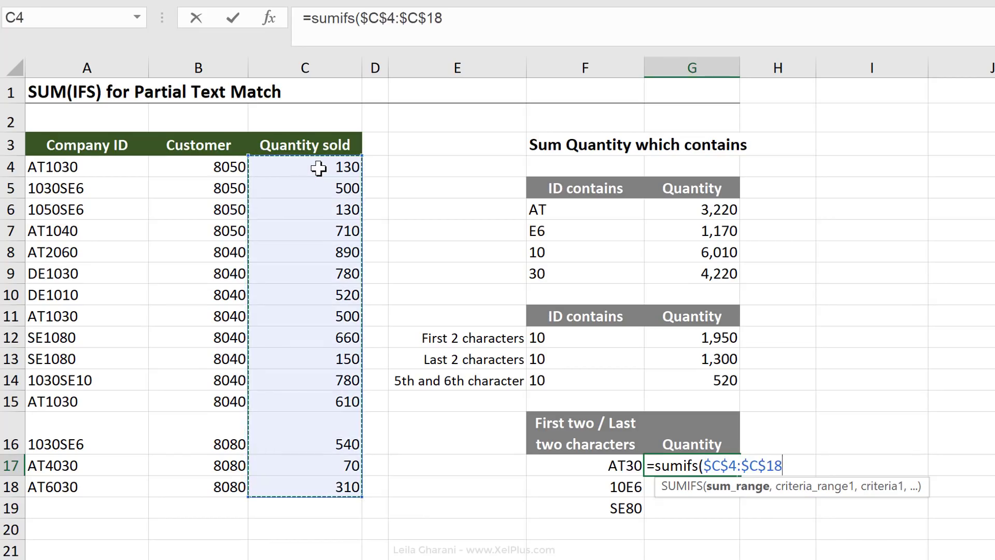
{"action": "type", "text": ",$A$4:$A$18,"}
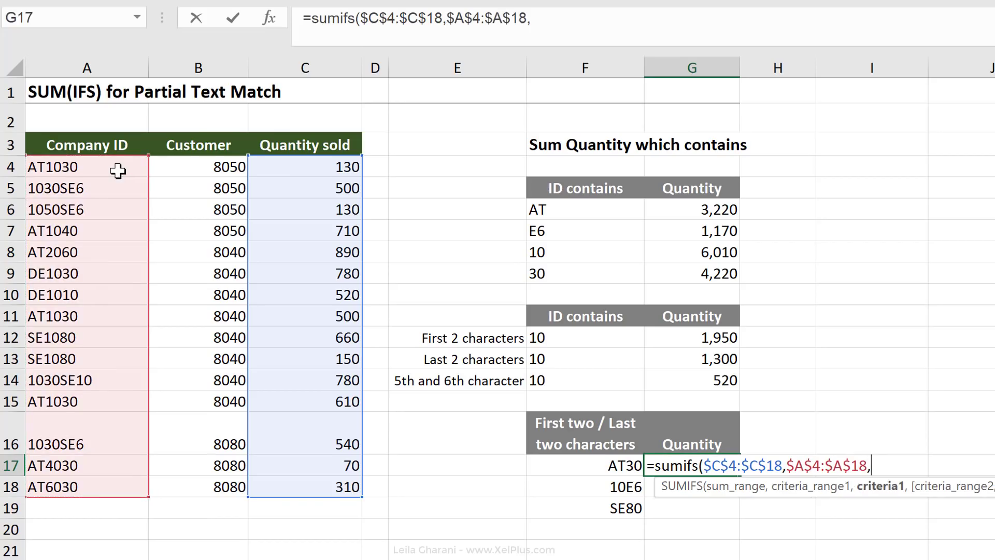
{"action": "mouse_move", "coordinate": [496, 373]}
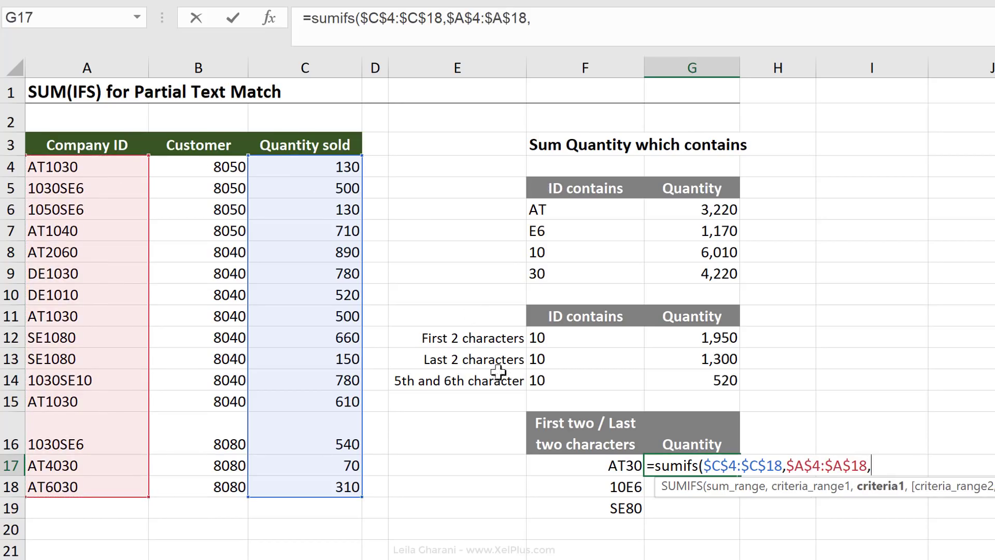
{"action": "left_click", "coordinate": [577, 463]}
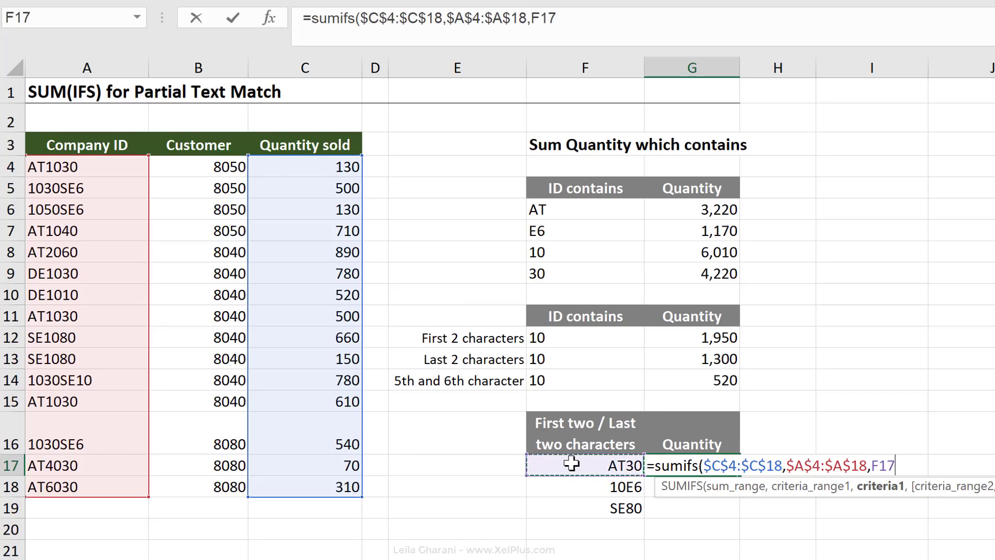
{"action": "key", "text": "Enter"}
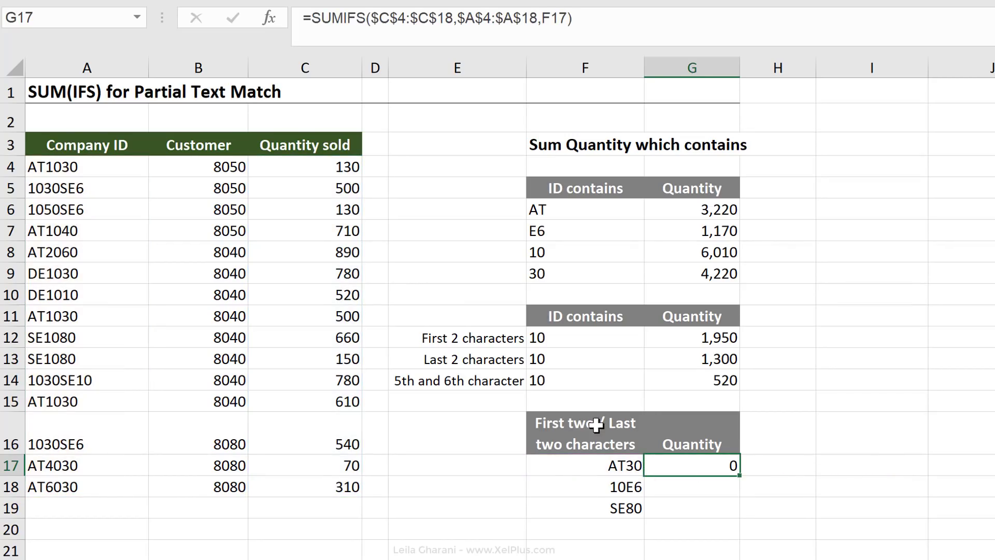
{"action": "mouse_move", "coordinate": [546, 18]}
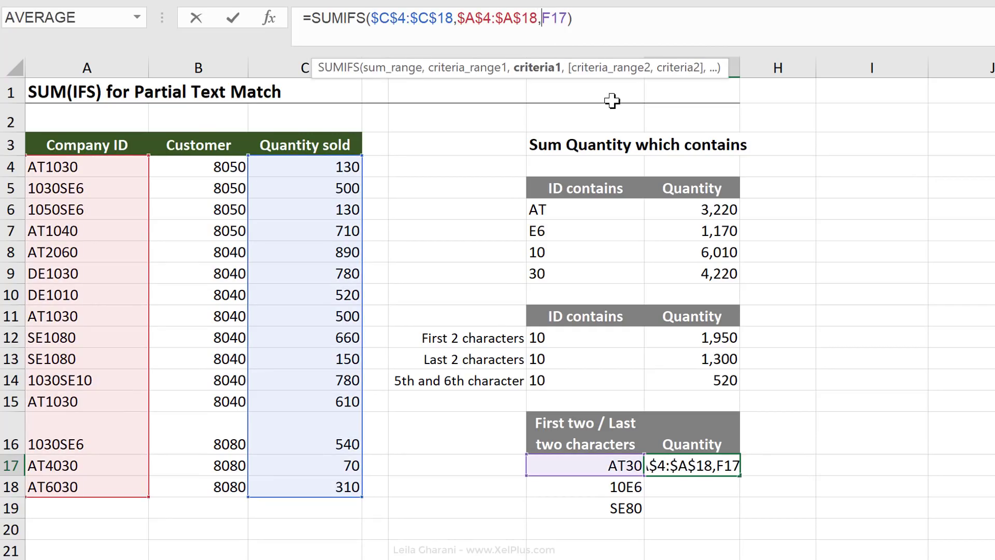
Step: Rework G17's criterion to start with LEFT(F17,2) joined to a "*" wildcard
{"action": "type", "text": "left("}
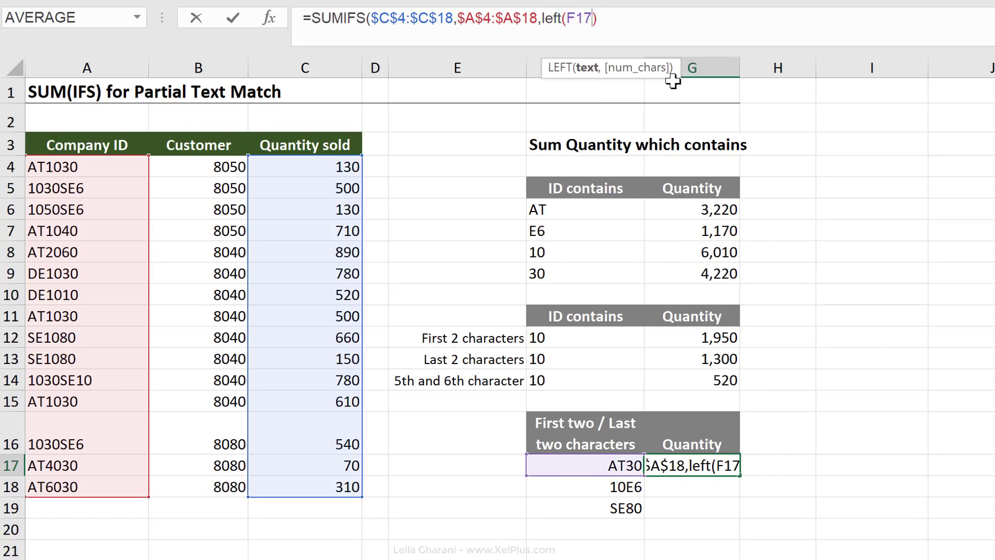
{"action": "type", "text": ",2"}
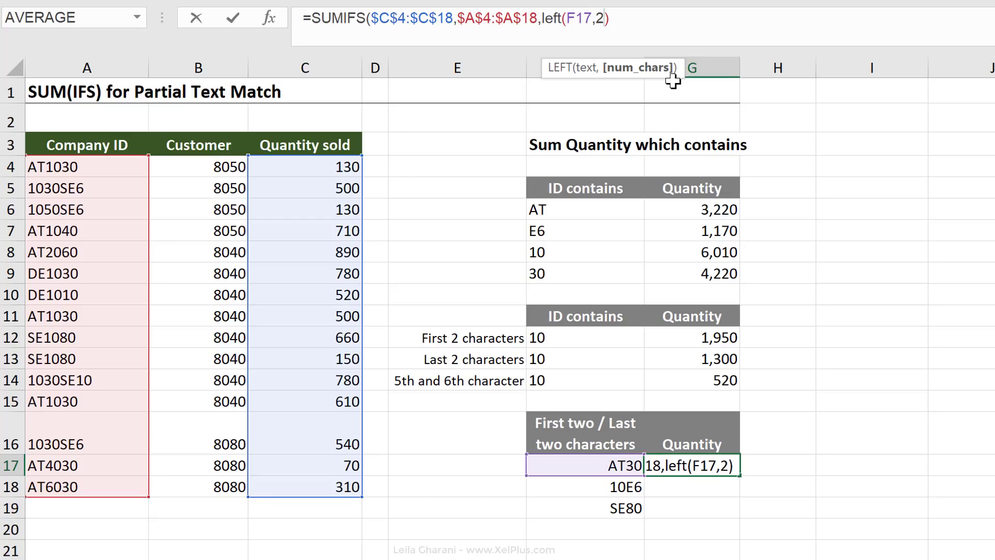
{"action": "type", "text": ")"}
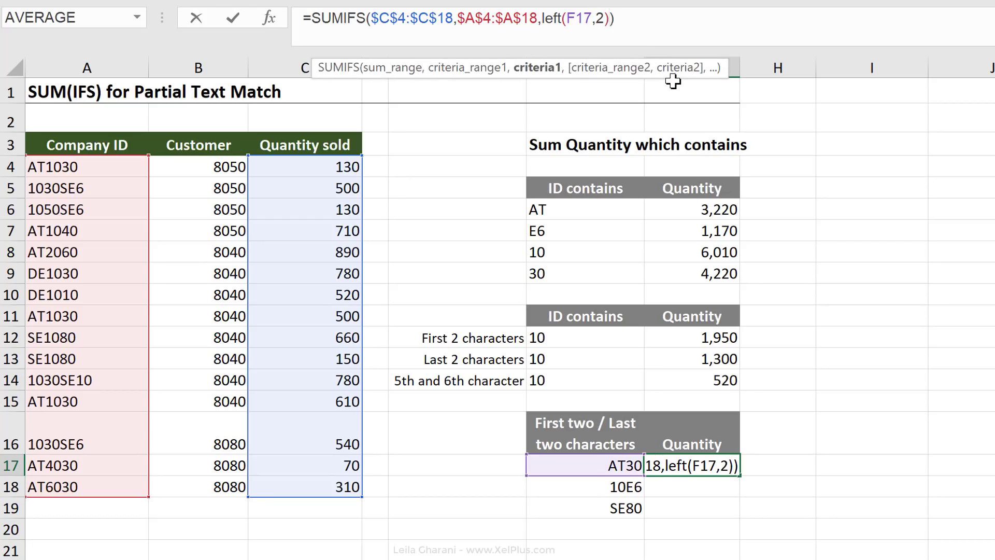
{"action": "type", "text": "&"}
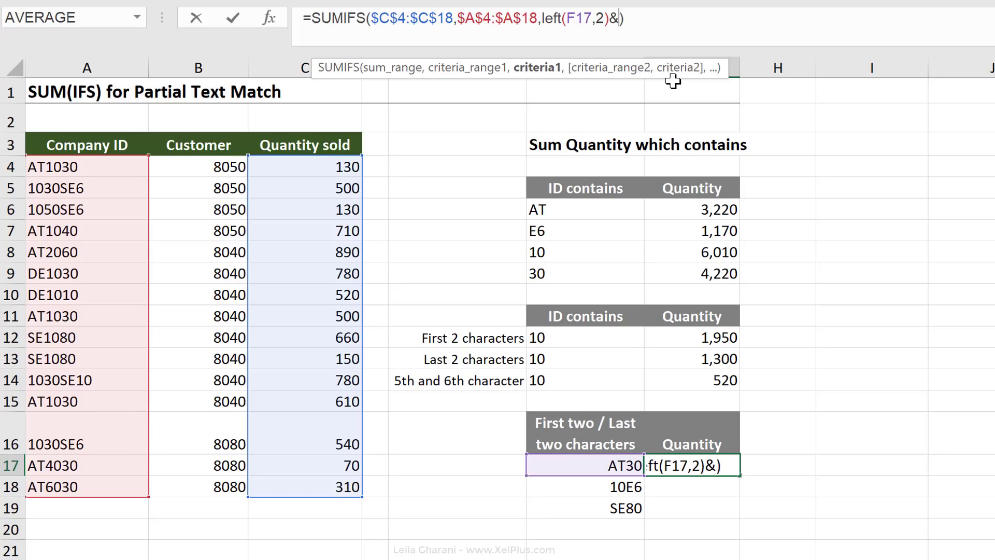
{"action": "type", "text": "\"*\""}
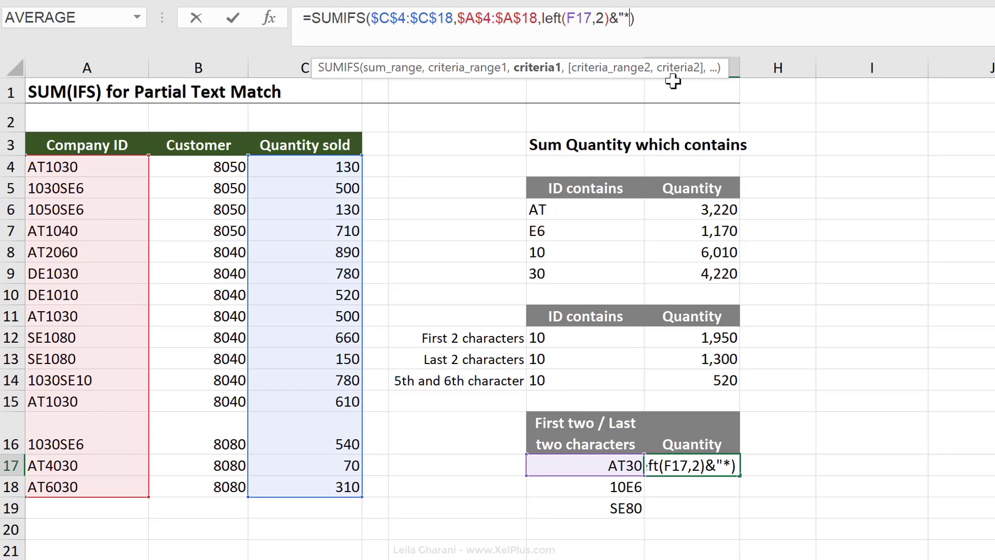
Step: Append RIGHT(F17,2) to the criterion and commit, so AT30 returns 1,620
{"action": "type", "text": "&r"}
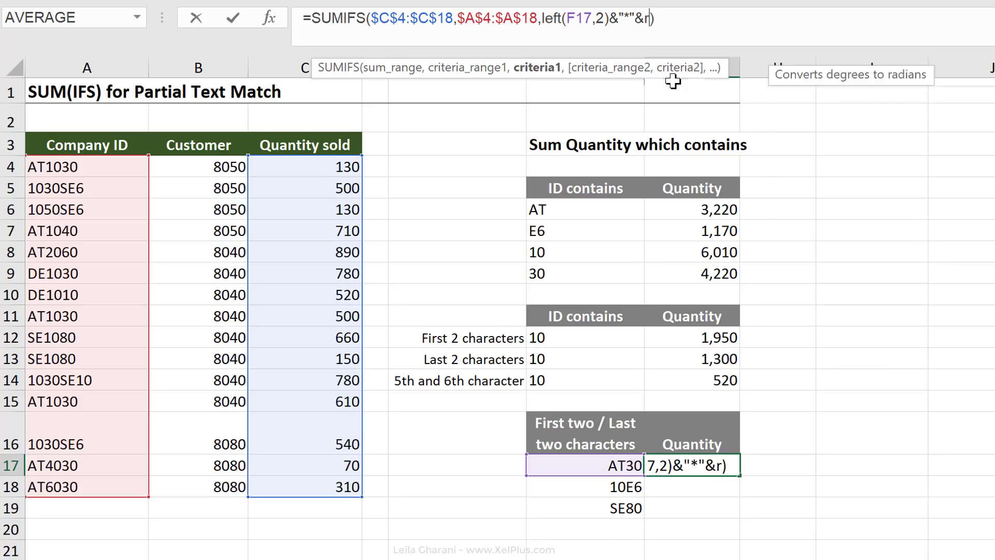
{"action": "type", "text": "right("}
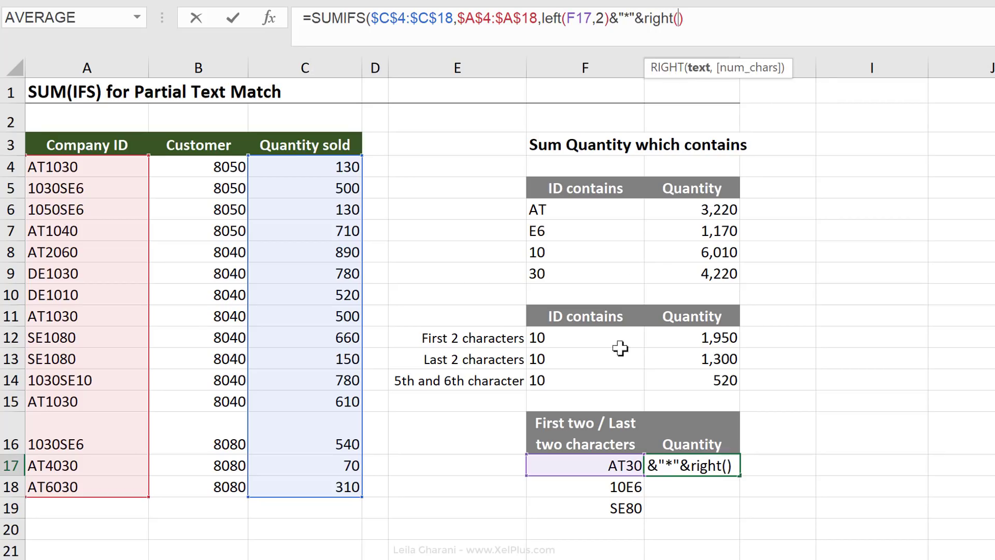
{"action": "left_click", "coordinate": [588, 480]}
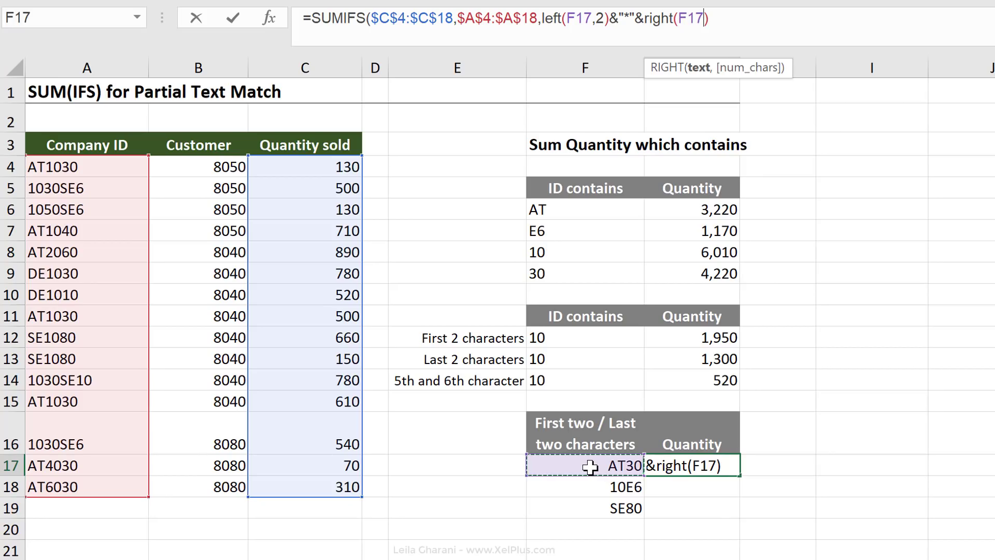
{"action": "type", "text": ",2"}
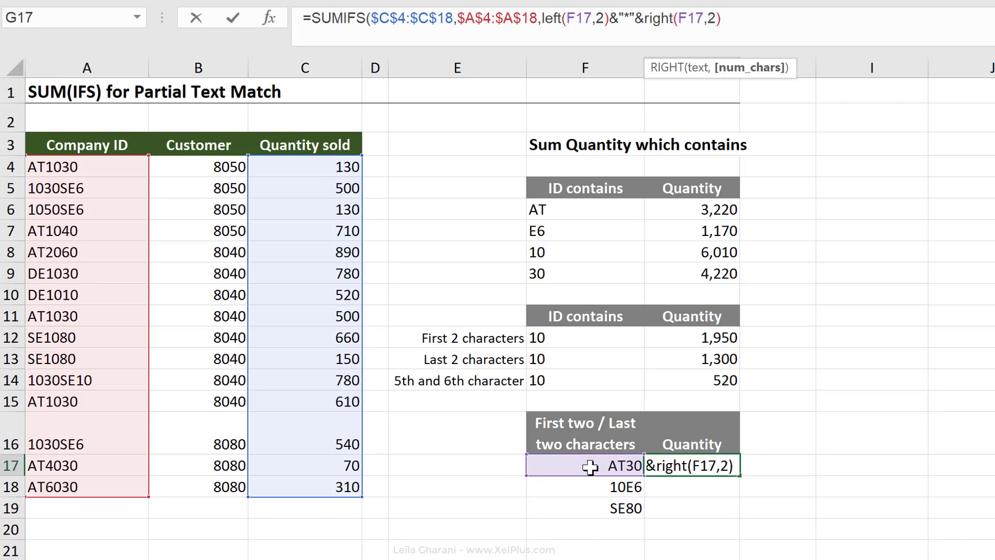
{"action": "key", "text": "Enter"}
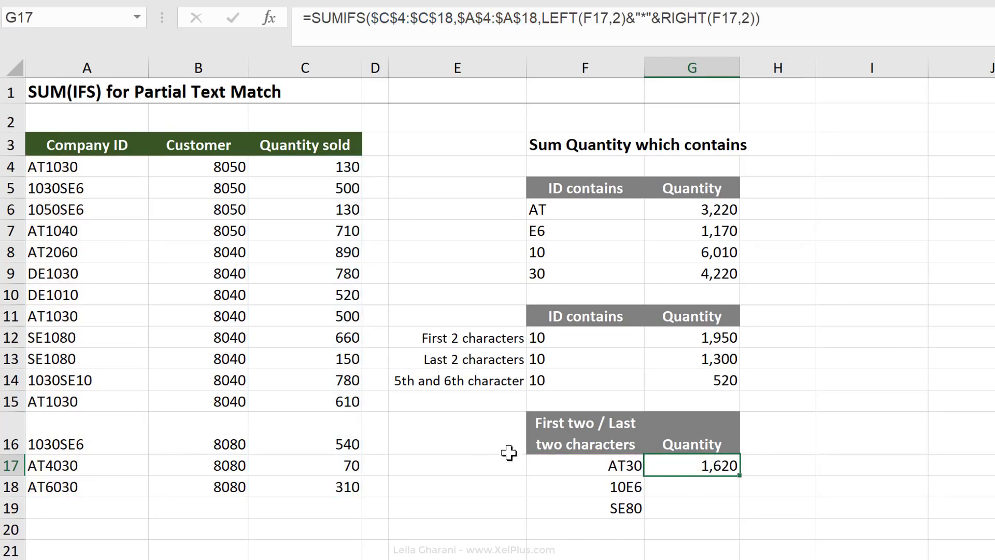
{"action": "left_click", "coordinate": [305, 166]}
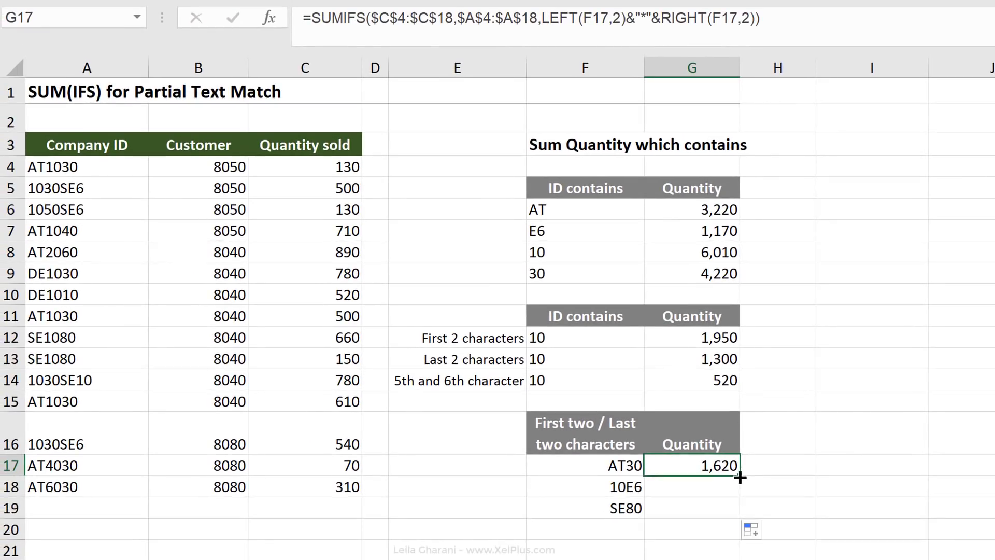
Step: Fill the LEFT/RIGHT formula down to G19, giving 1,170 for 10E6 and 810 for SE80
{"action": "left_click_drag", "start_coordinate": [740, 477], "coordinate": [740, 508]}
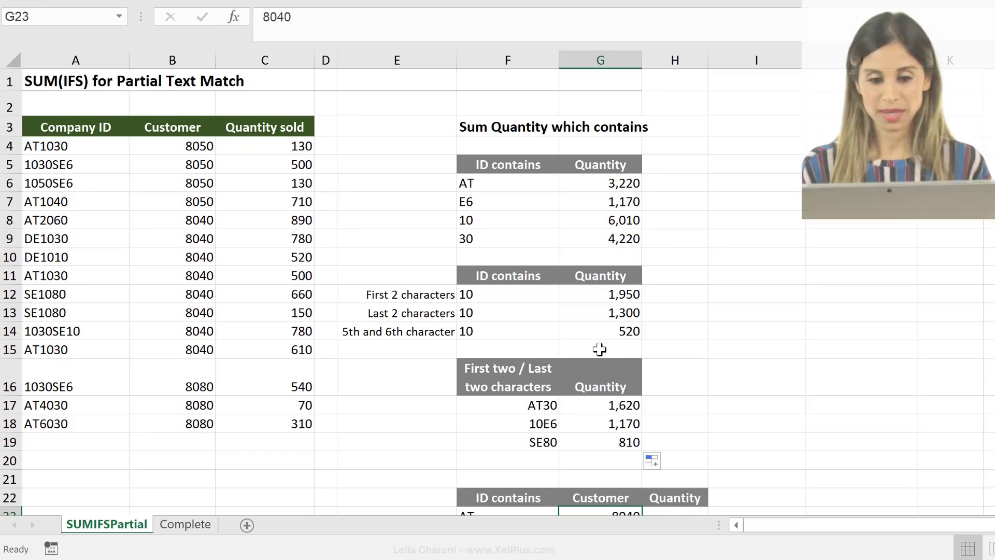
Step: Correct H23's SUMIFS criterion to "*"&F23&"*" so it matches IDs containing AT
{"action": "left_click", "coordinate": [612, 238]}
{"action": "type", "text": "=SUMIFS($C$4:$C$18,$A$4:$A$18,\"*\"&G23&\"*\")"}
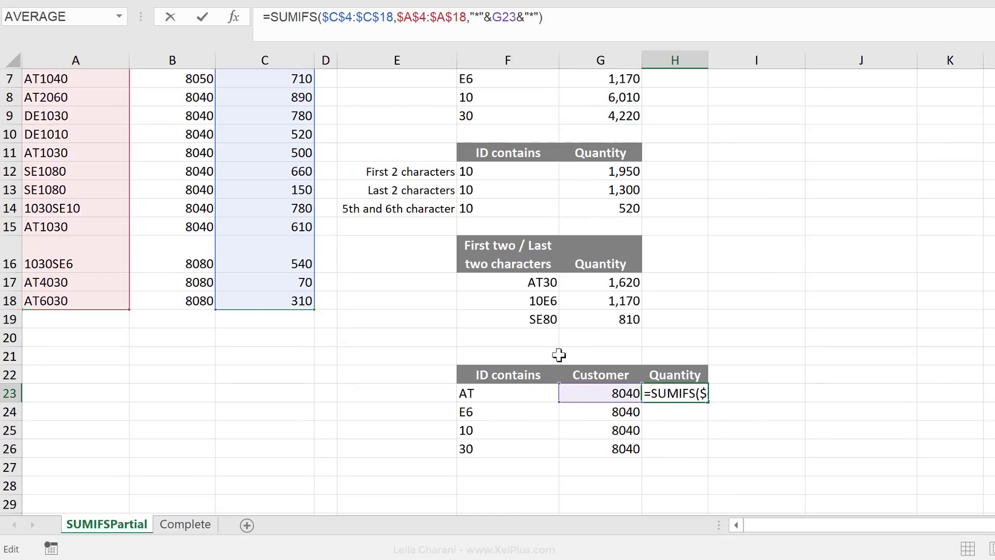
{"action": "left_click", "coordinate": [507, 394]}
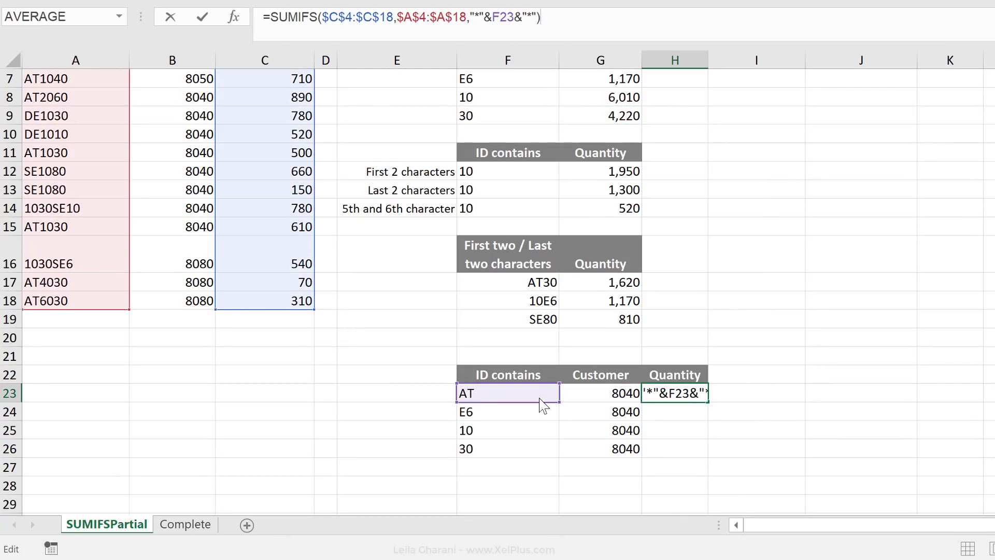
{"action": "key", "text": "Enter"}
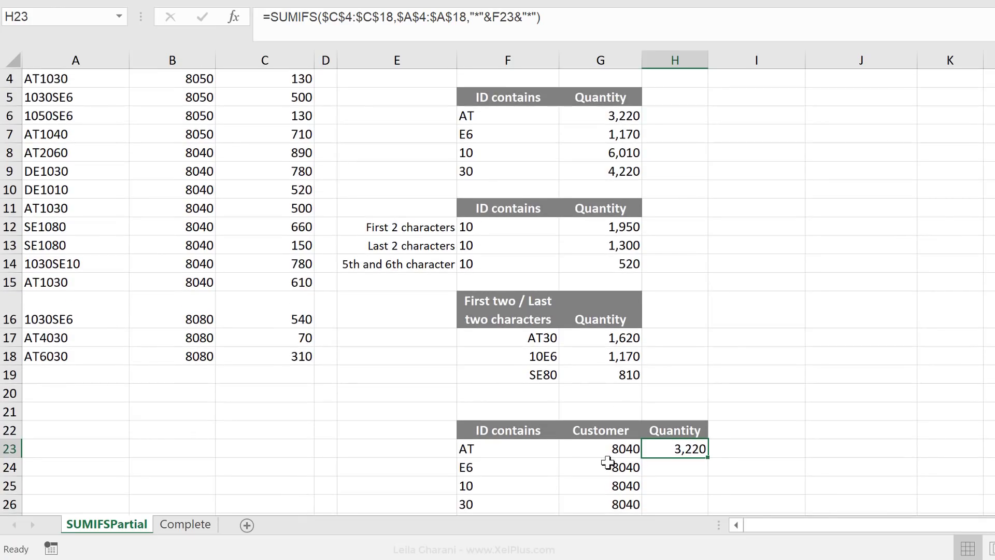
{"action": "mouse_move", "coordinate": [530, 68]}
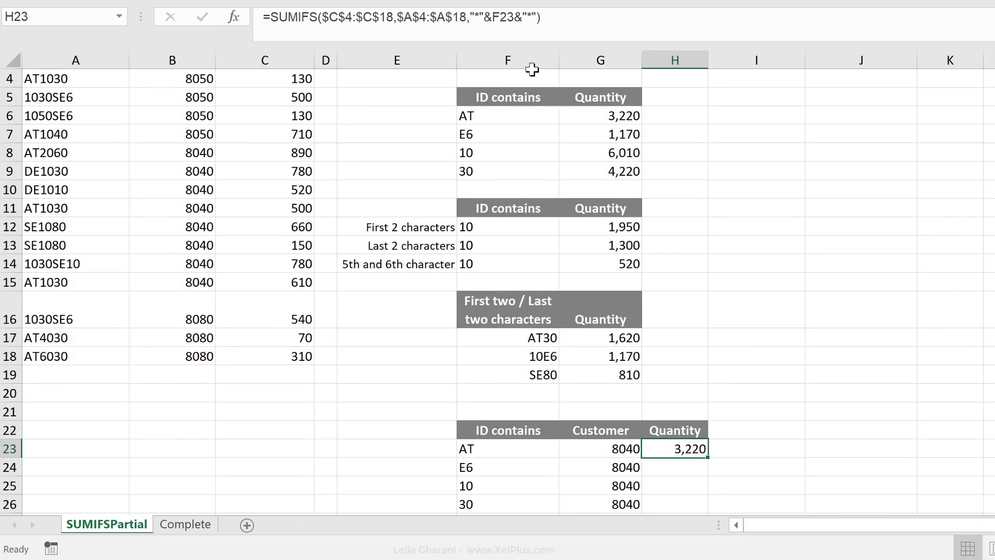
Step: Extend H23's SUMIFS with a second criteria pair: Customer range $B$4:$B$18 equal to G23's 8040
{"action": "double_click", "coordinate": [674, 447]}
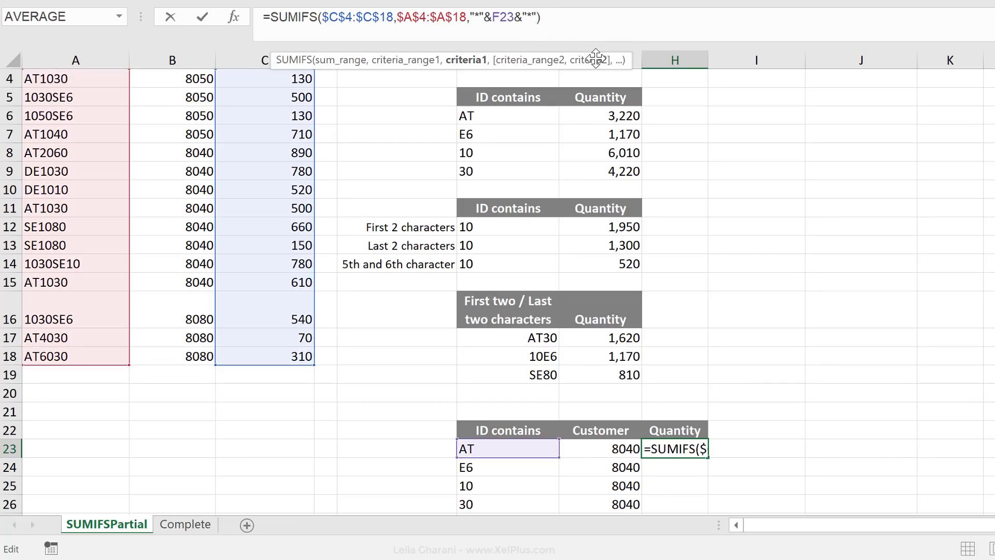
{"action": "type", "text": ",)"}
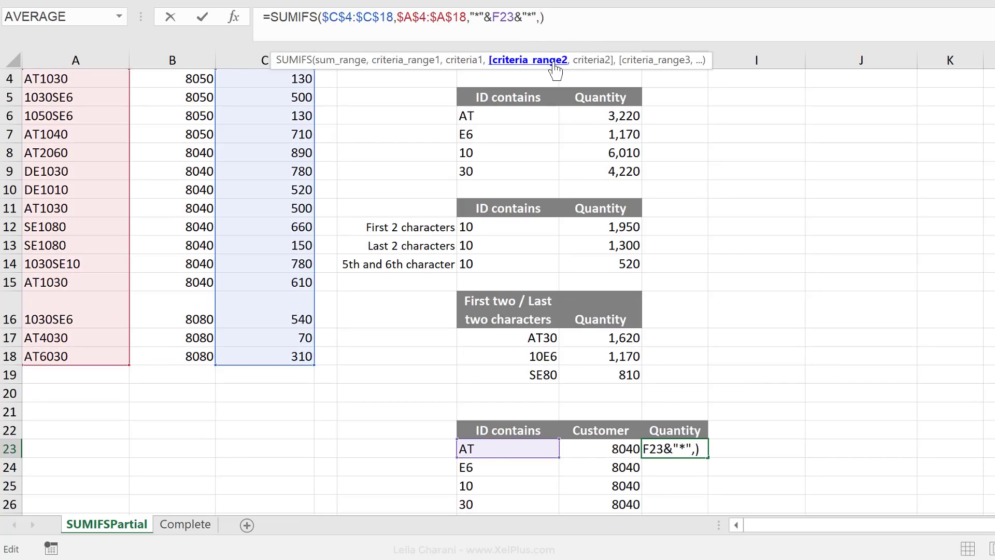
{"action": "left_click", "coordinate": [172, 153]}
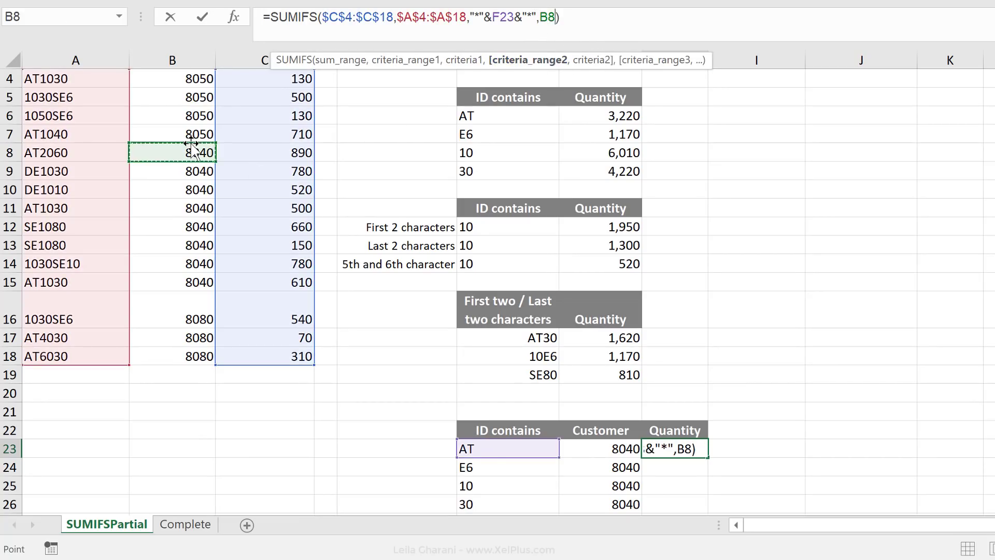
{"action": "key", "text": "Ctrl+Shift+Down"}
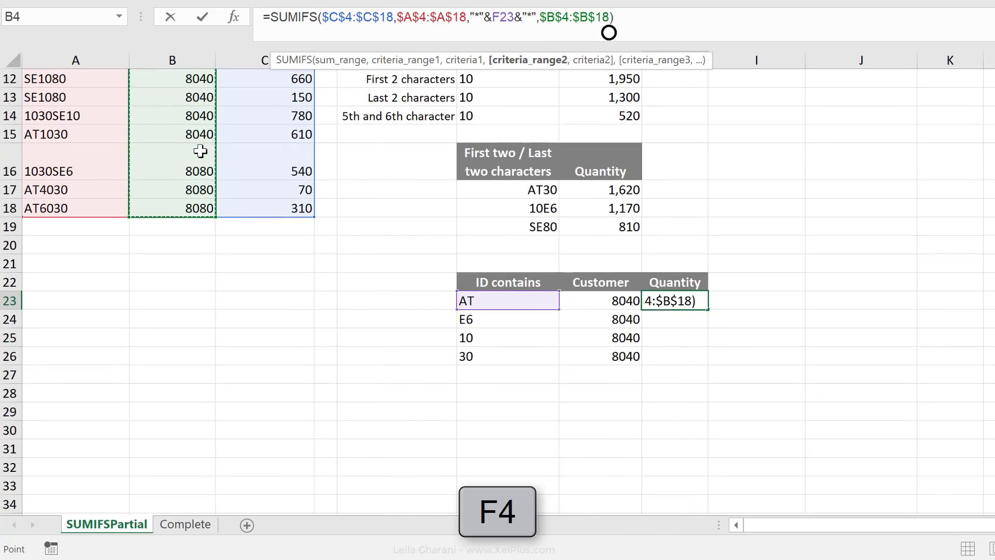
{"action": "left_click", "coordinate": [599, 301]}
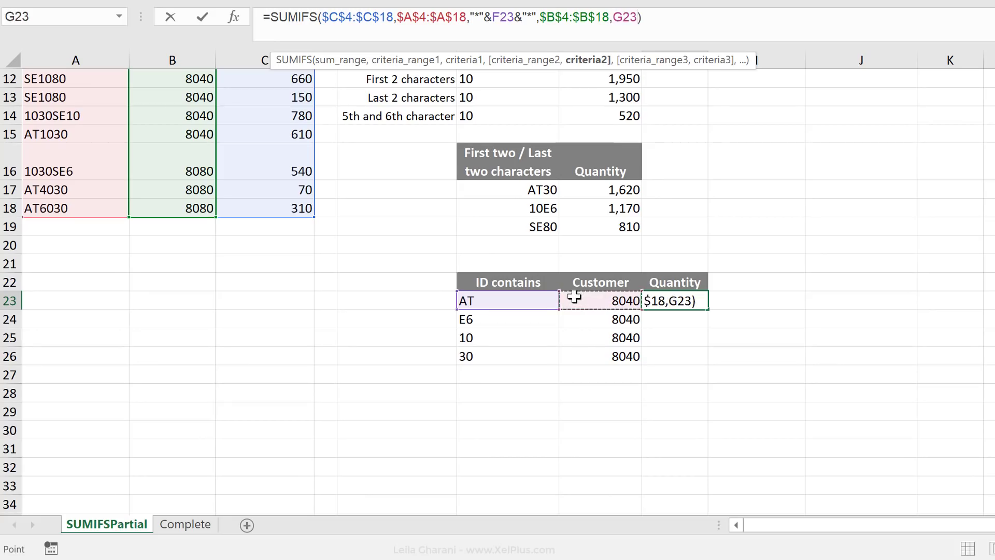